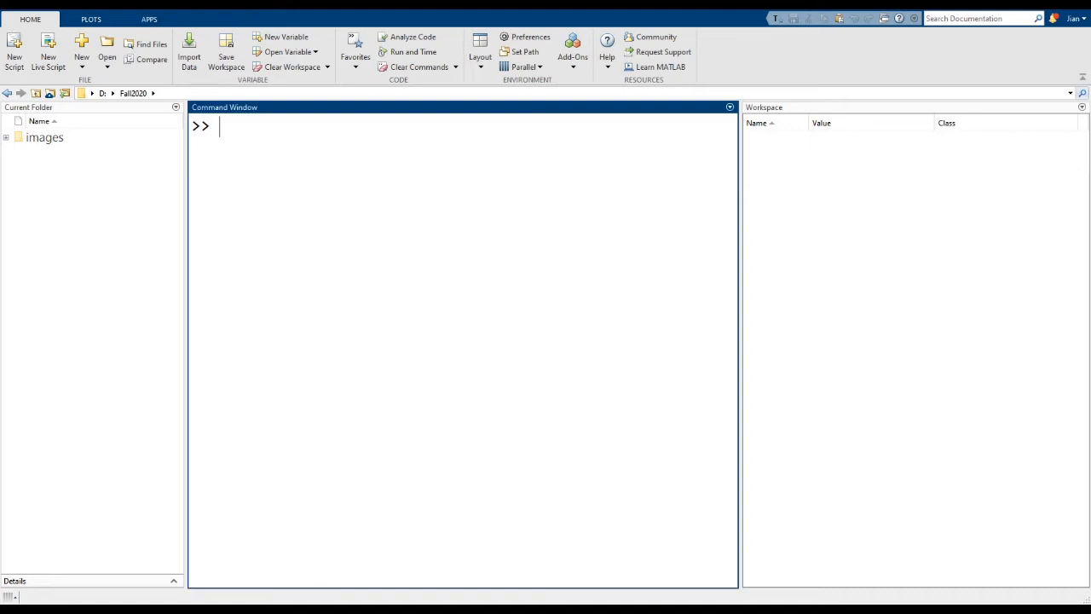
{"action": "mouse_move", "coordinate": [571, 435]}
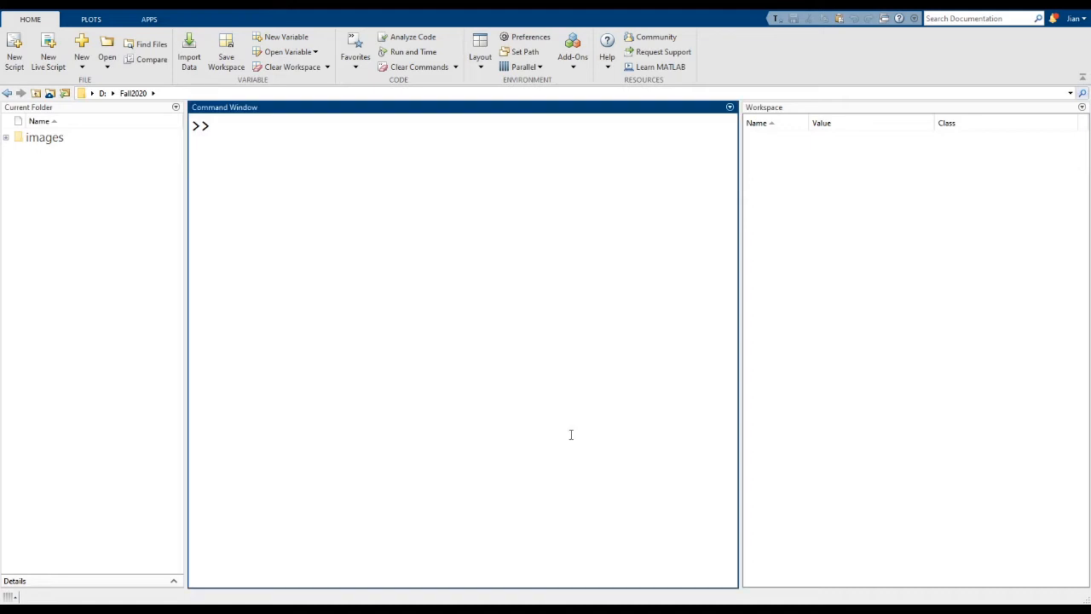
Assign A = 10 at the command line so it appears as a double in the workspace
{"action": "type", "text": "A = 10"}
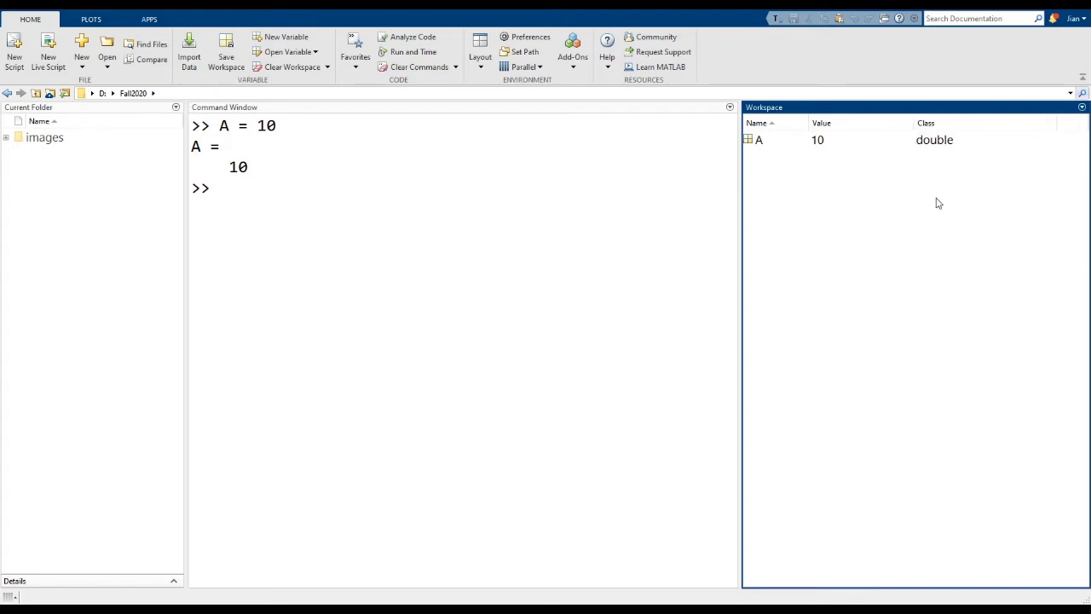
{"action": "mouse_move", "coordinate": [937, 125]}
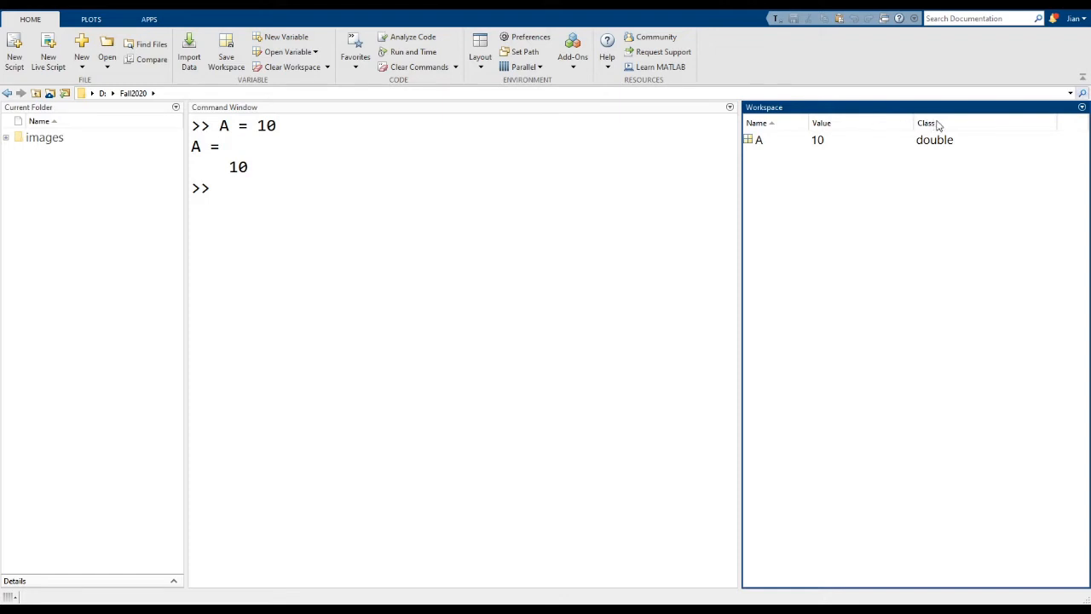
{"action": "mouse_move", "coordinate": [982, 187]}
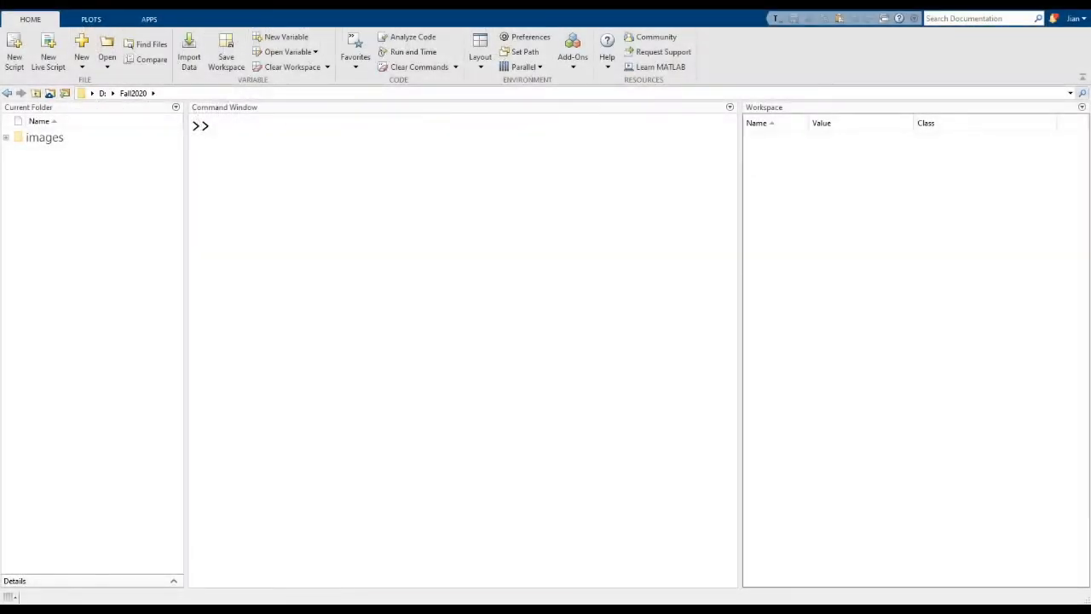
Assign L = true so the workspace lists L as logical 1
{"action": "type", "text": "L"}
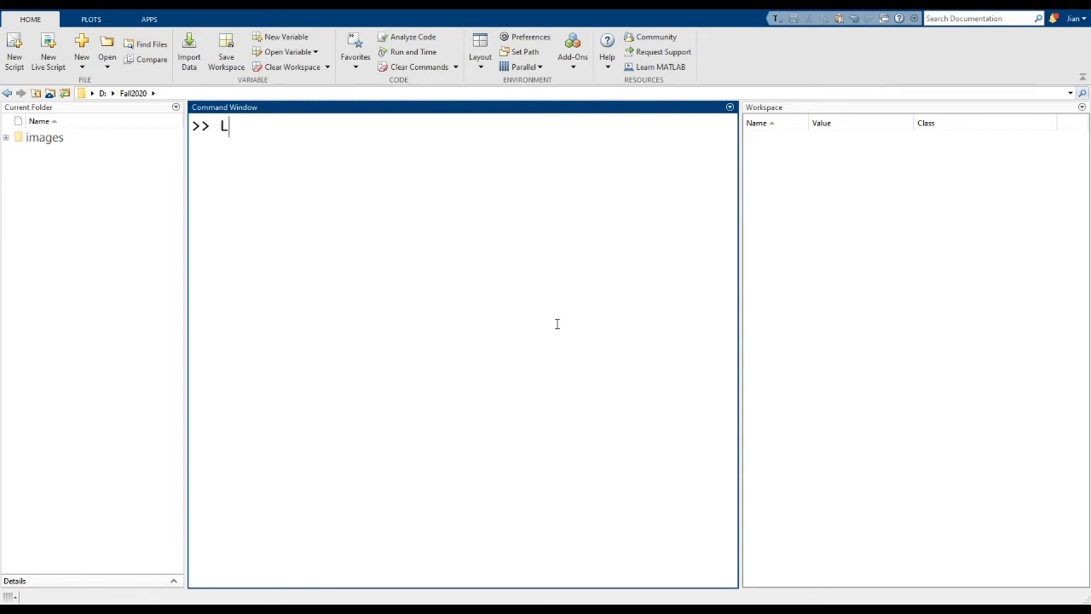
{"action": "type", "text": "= true"}
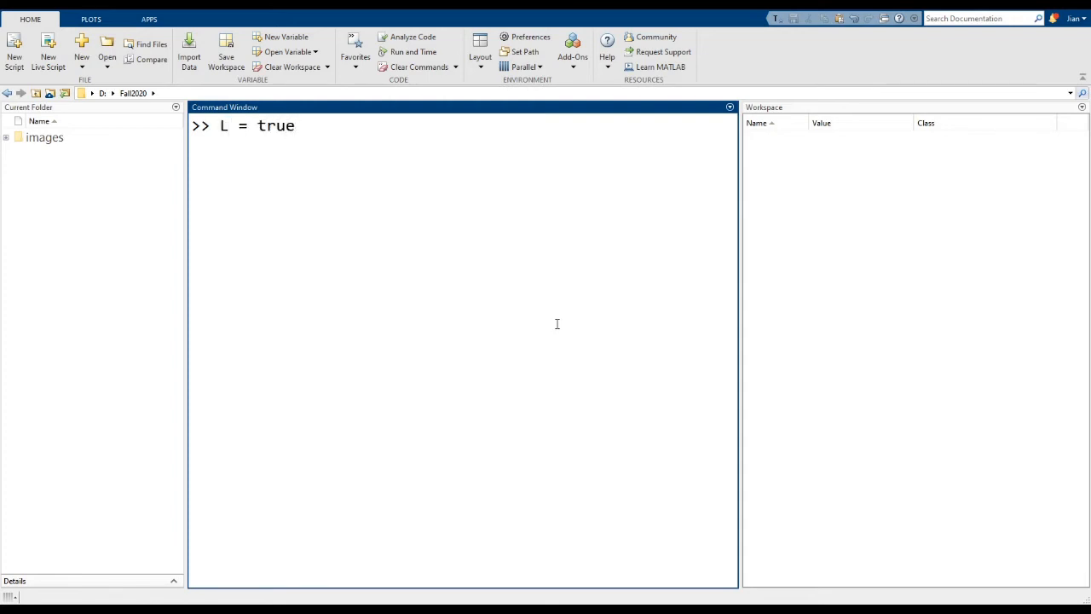
{"action": "key", "text": "Return"}
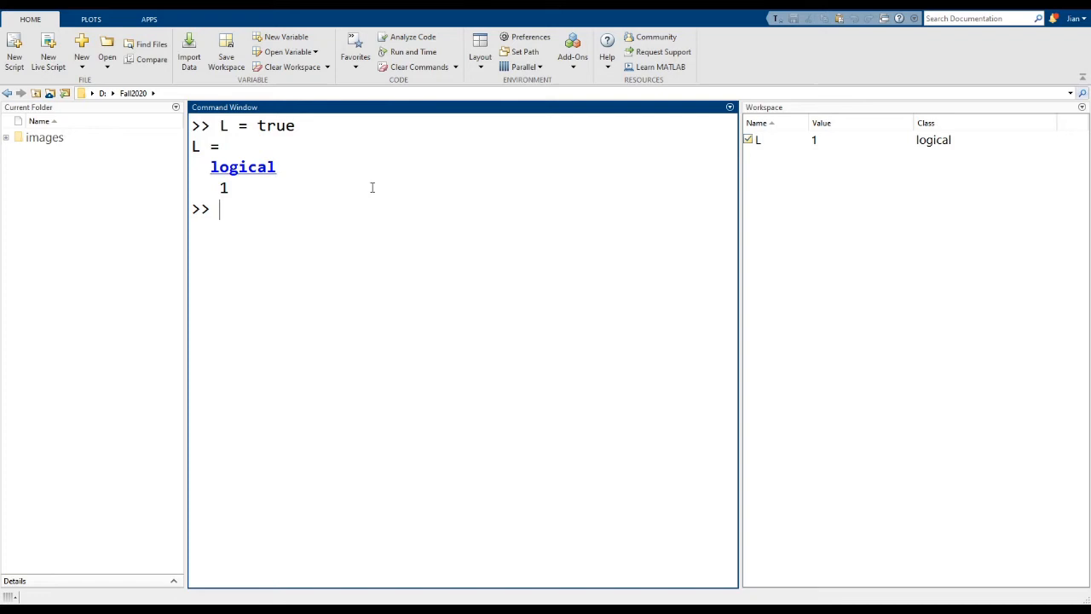
{"action": "mouse_move", "coordinate": [388, 283]}
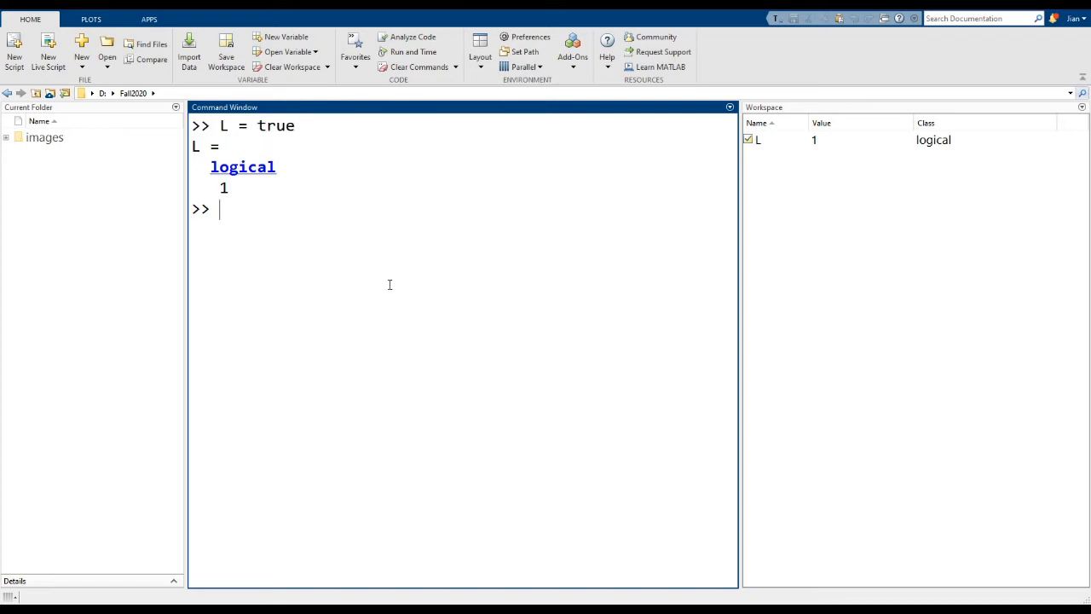
{"action": "mouse_move", "coordinate": [553, 280]}
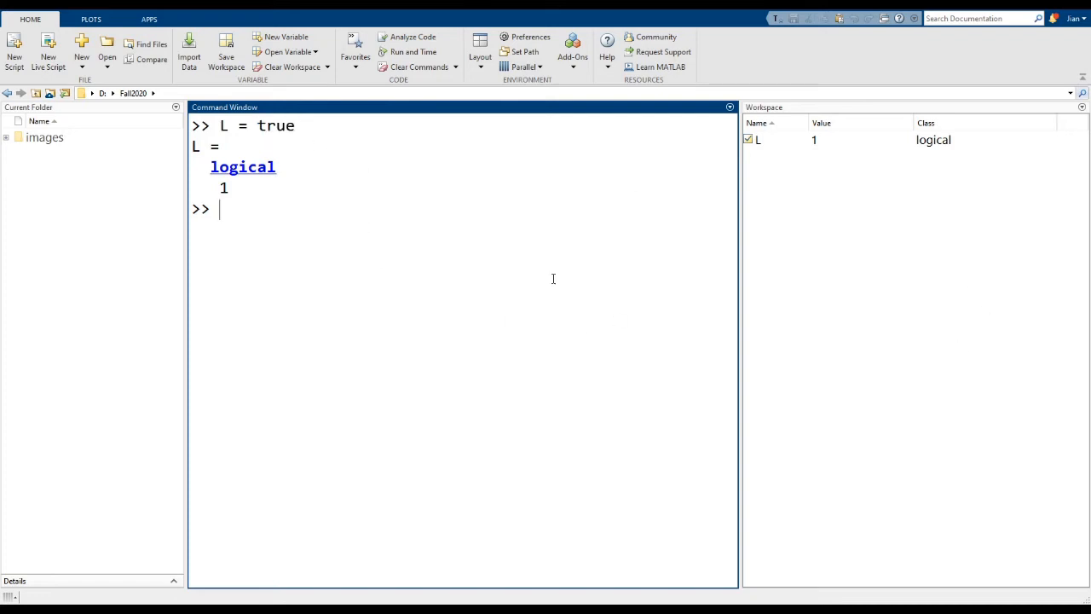
{"action": "mouse_move", "coordinate": [752, 185]}
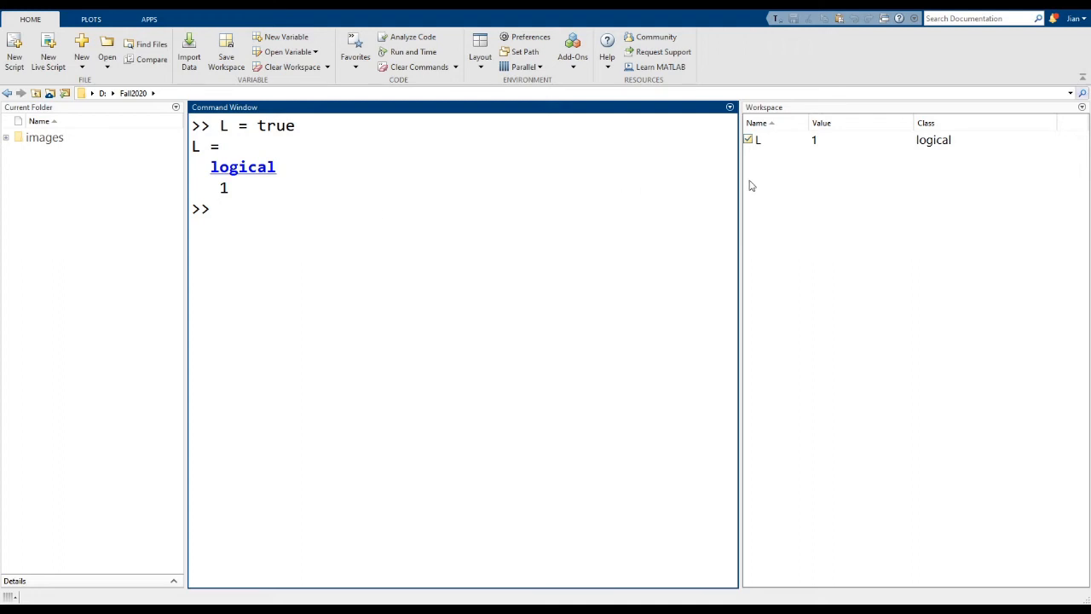
{"action": "mouse_move", "coordinate": [399, 202]}
{"action": "type", "text": "L= false"}
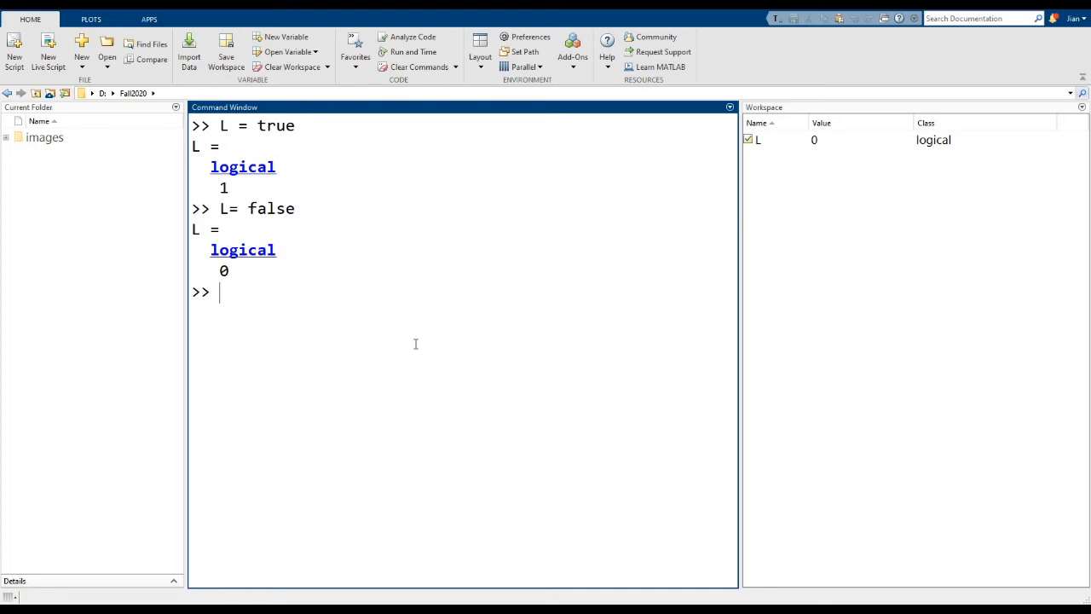
Begin the command L = true(3, to build an array of true values
{"action": "type", "text": "L = tr"}
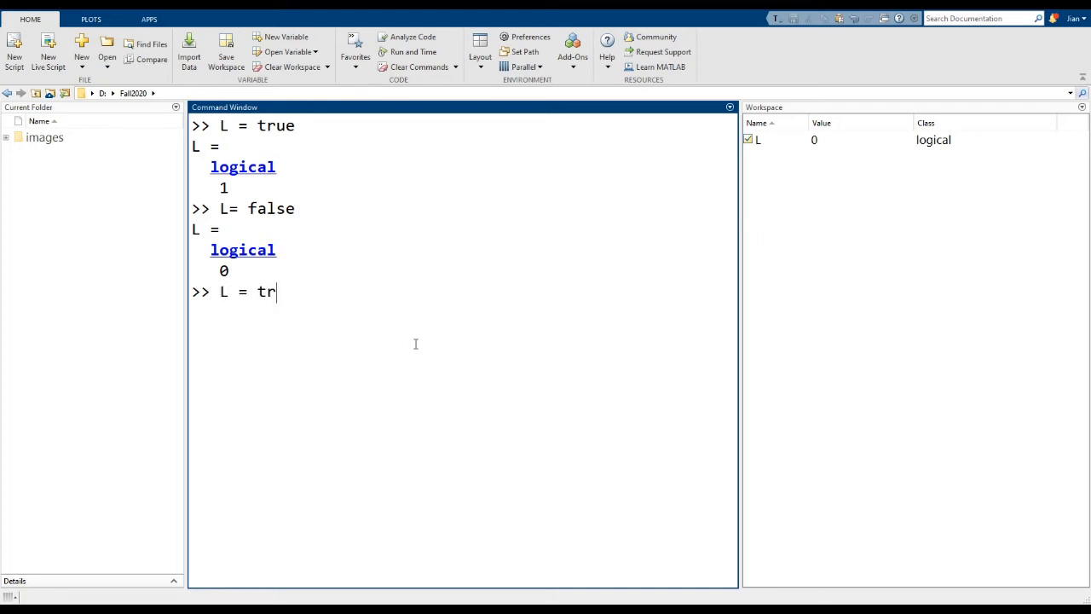
{"action": "type", "text": "ue(3,"}
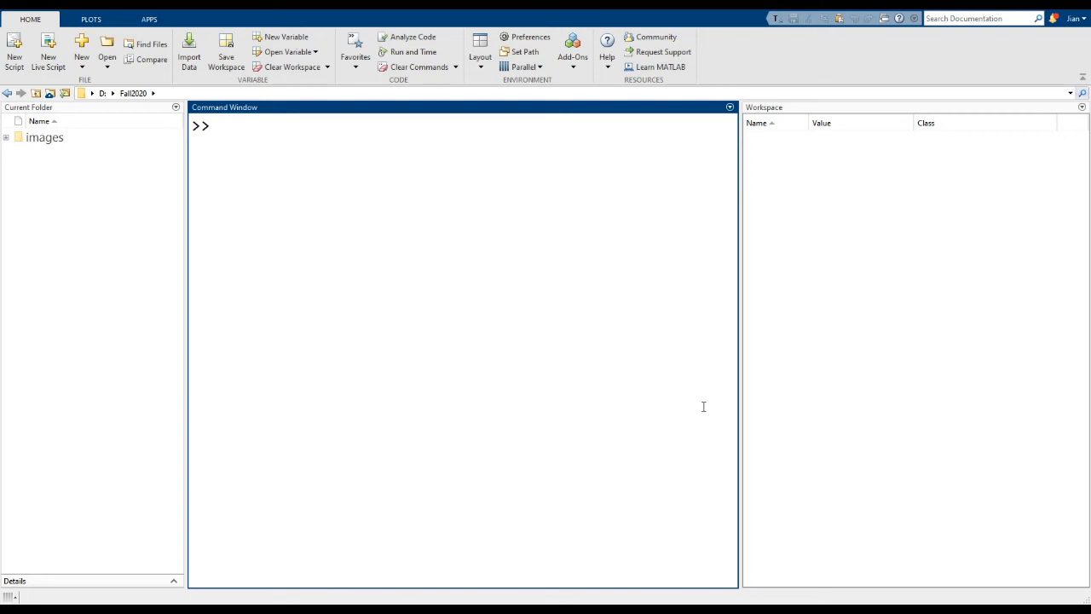
Assign I = uint16(100) so I is stored as a uint16 value of 100
{"action": "type", "text": "I = u"}
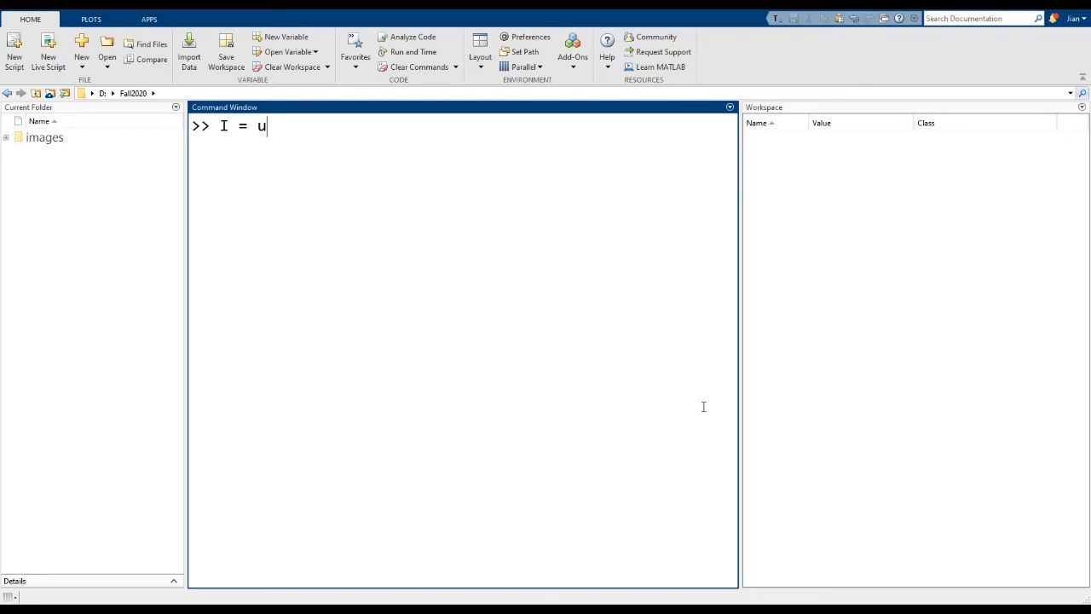
{"action": "type", "text": "int16("}
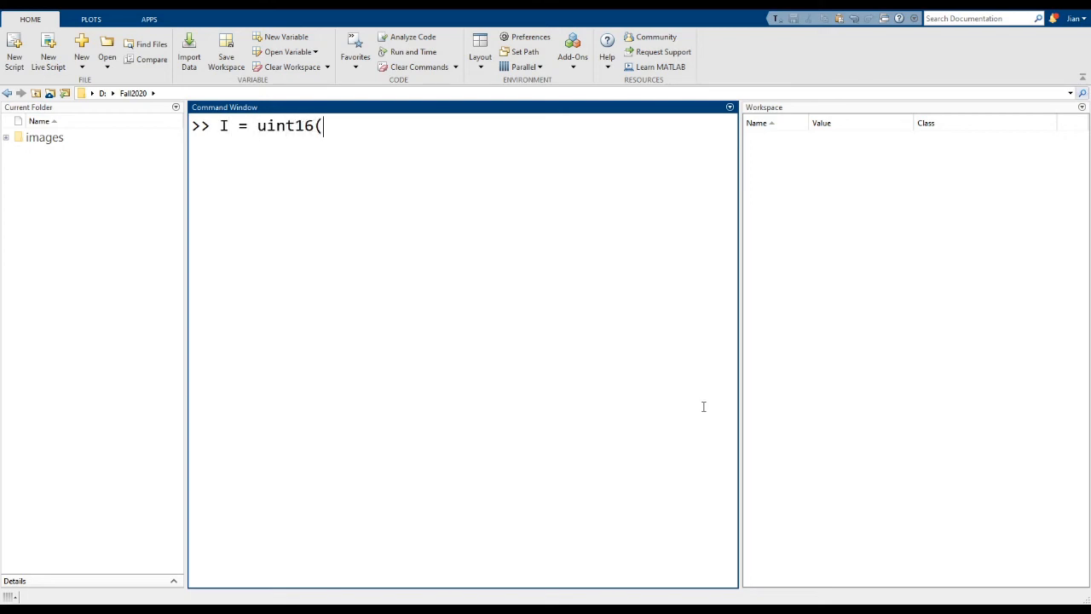
{"action": "type", "text": "100)"}
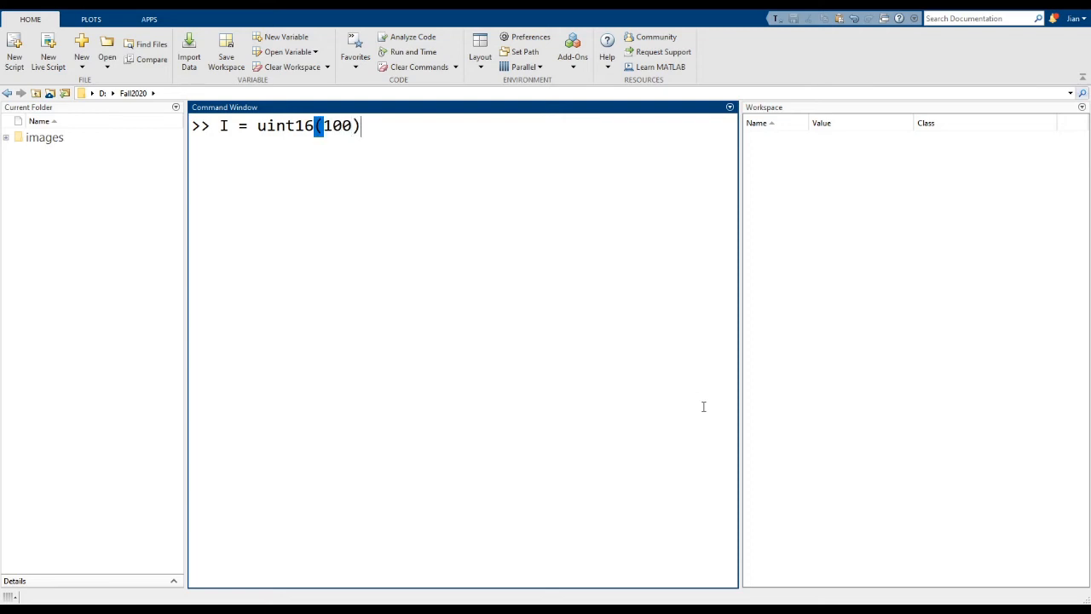
{"action": "key", "text": "Return"}
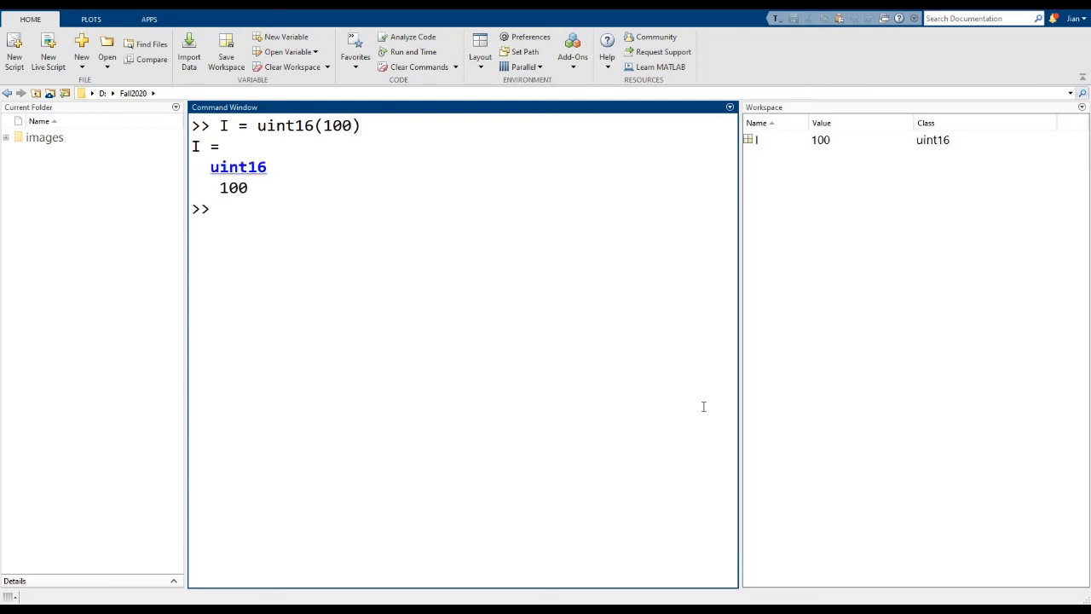
{"action": "mouse_move", "coordinate": [933, 151]}
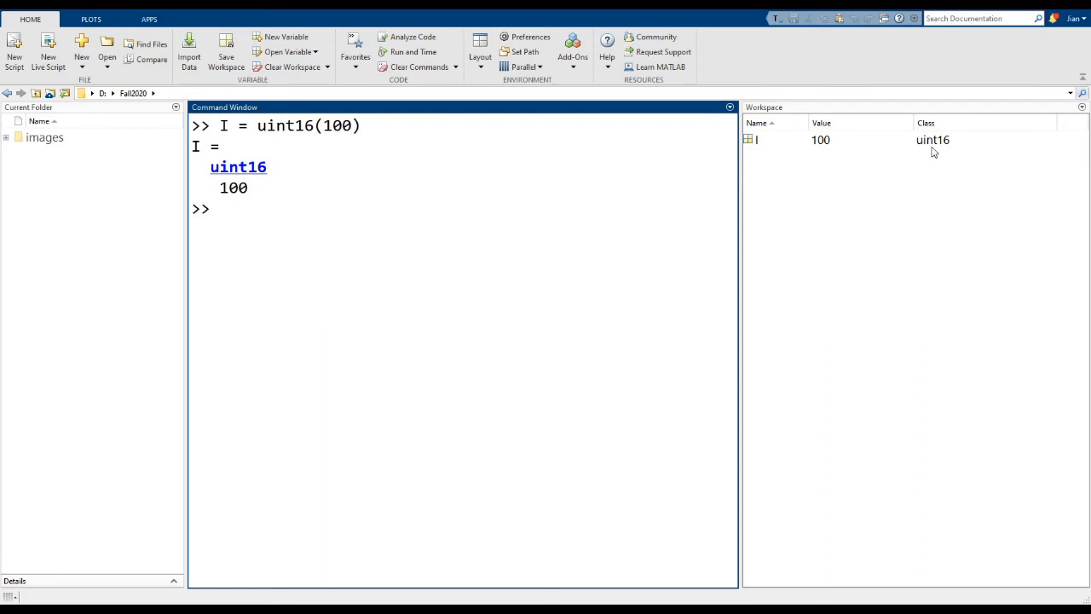
{"action": "mouse_move", "coordinate": [396, 225]}
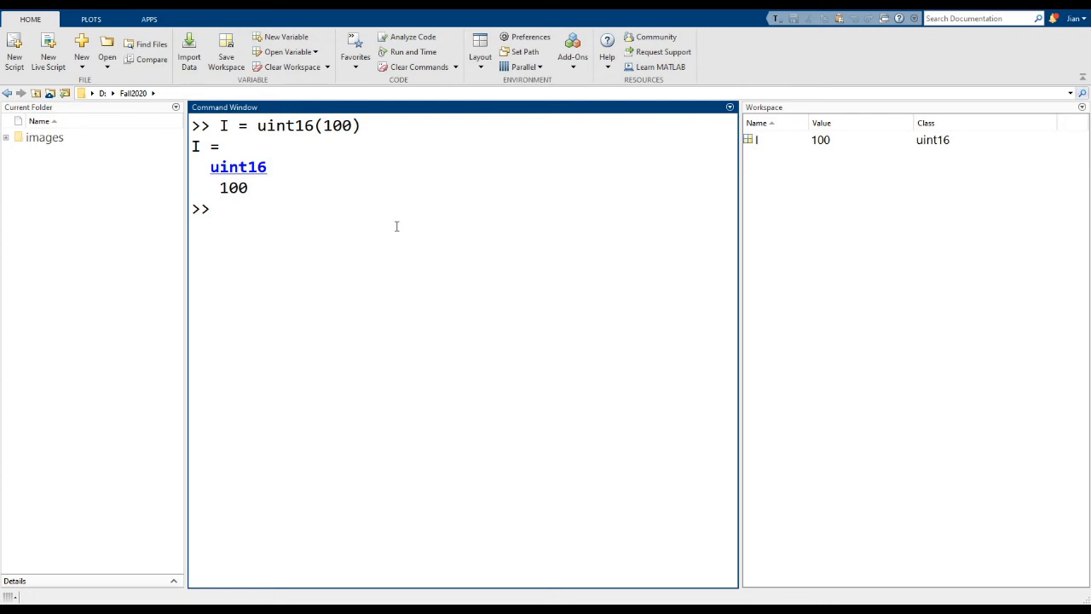
Assign I = uint16(-10), showing the negative value saturates to 0
{"action": "type", "text": "I ="}
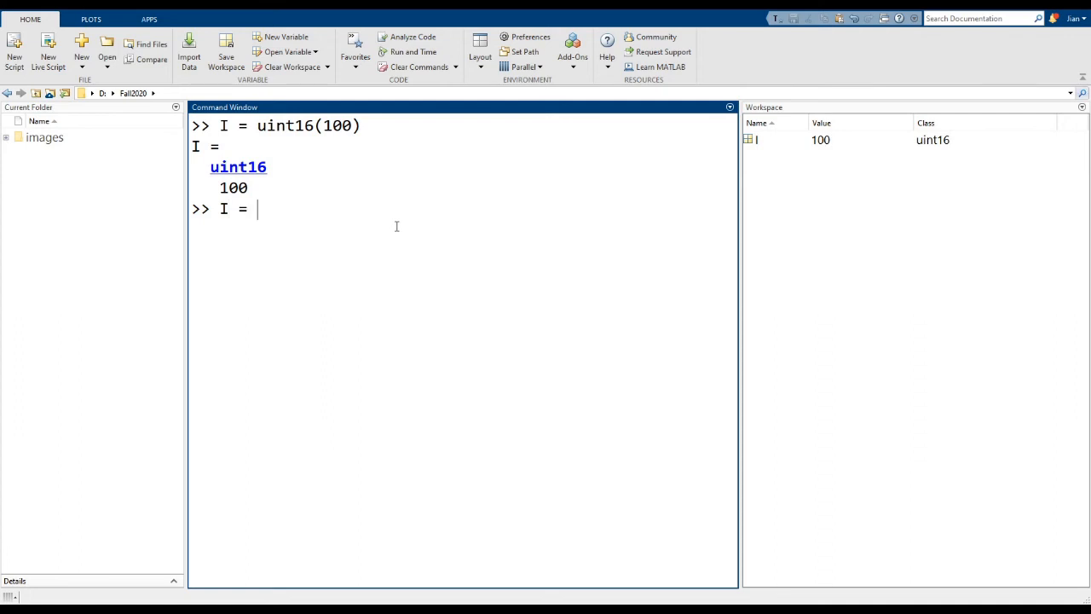
{"action": "type", "text": "uint16(-10"}
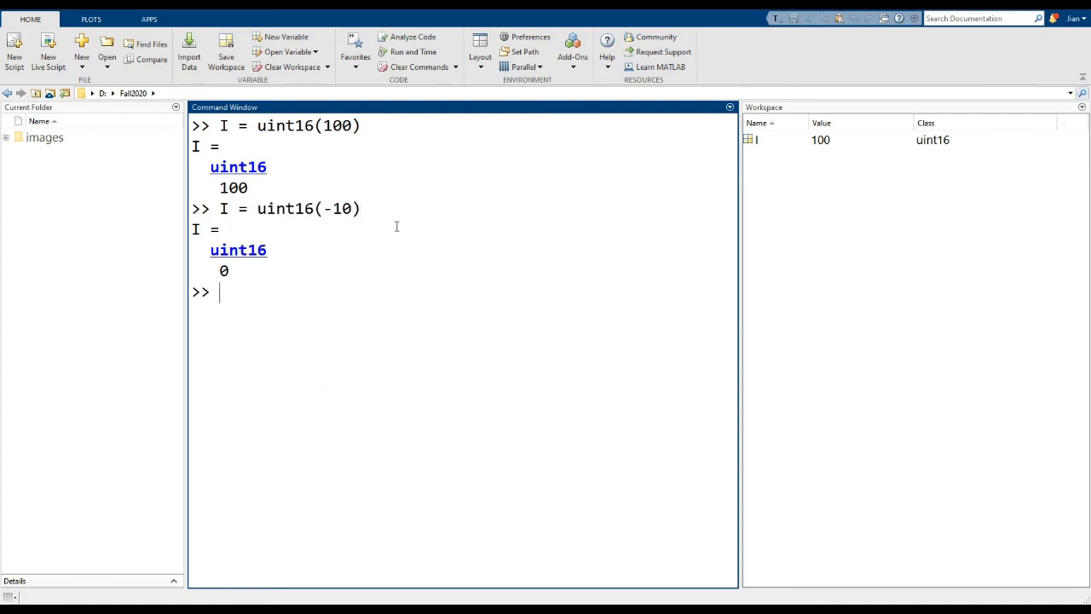
{"action": "key", "text": "Return"}
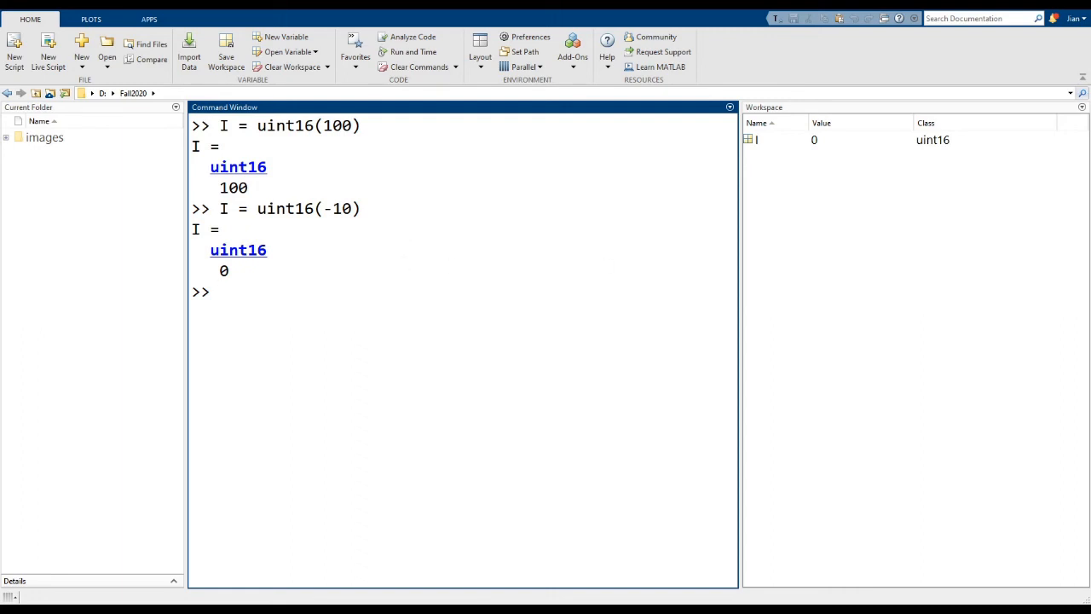
{"action": "mouse_move", "coordinate": [400, 338]}
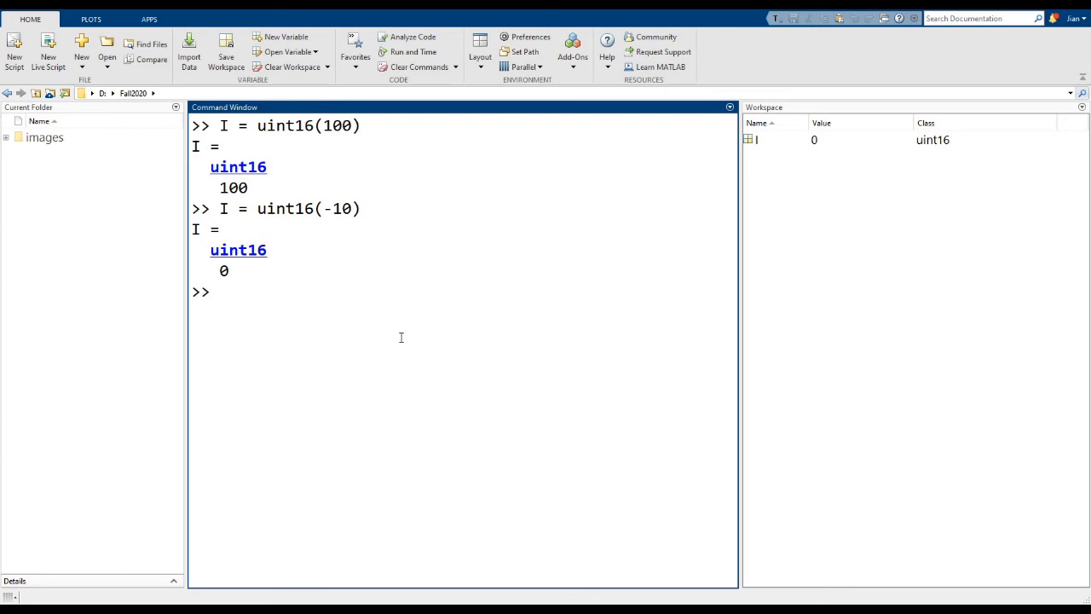
Assign I = uint16(100000), showing it saturates at the maximum 65535
{"action": "type", "text": "I = uint2"}
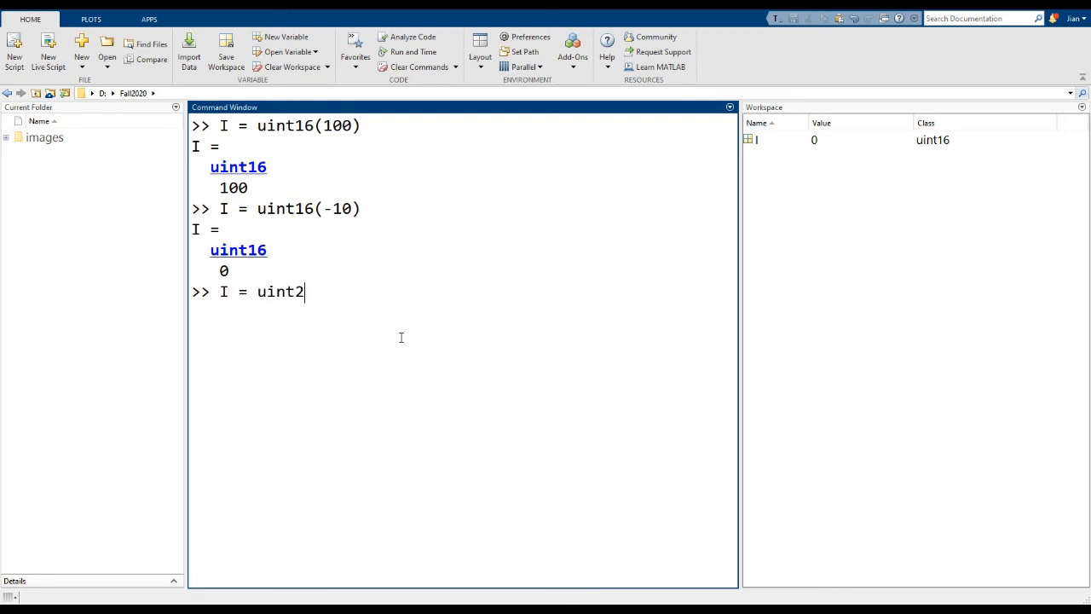
{"action": "type", "text": "16("}
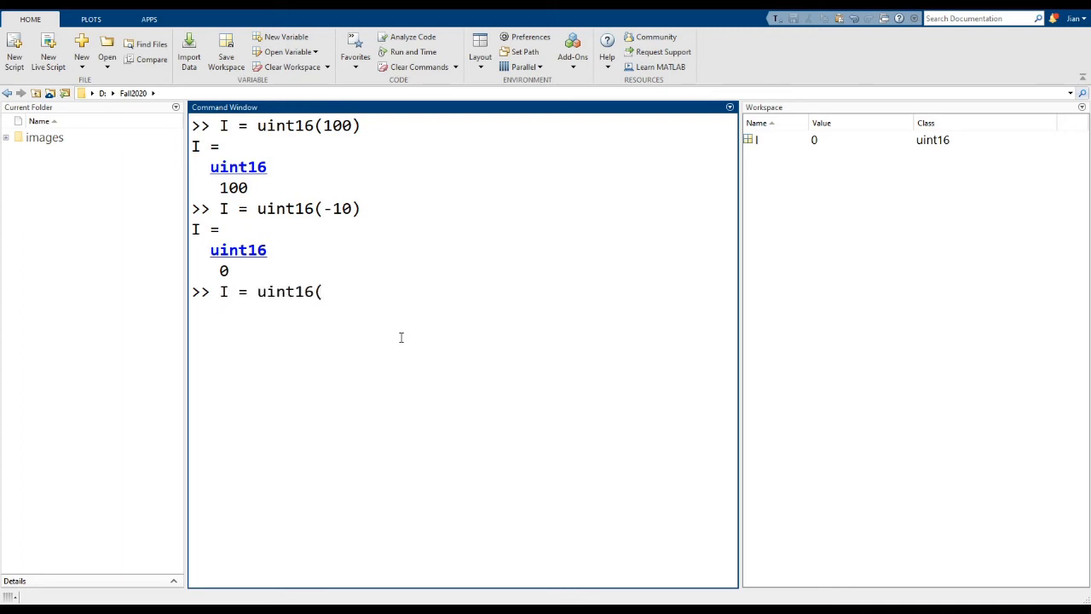
{"action": "type", "text": "100000"}
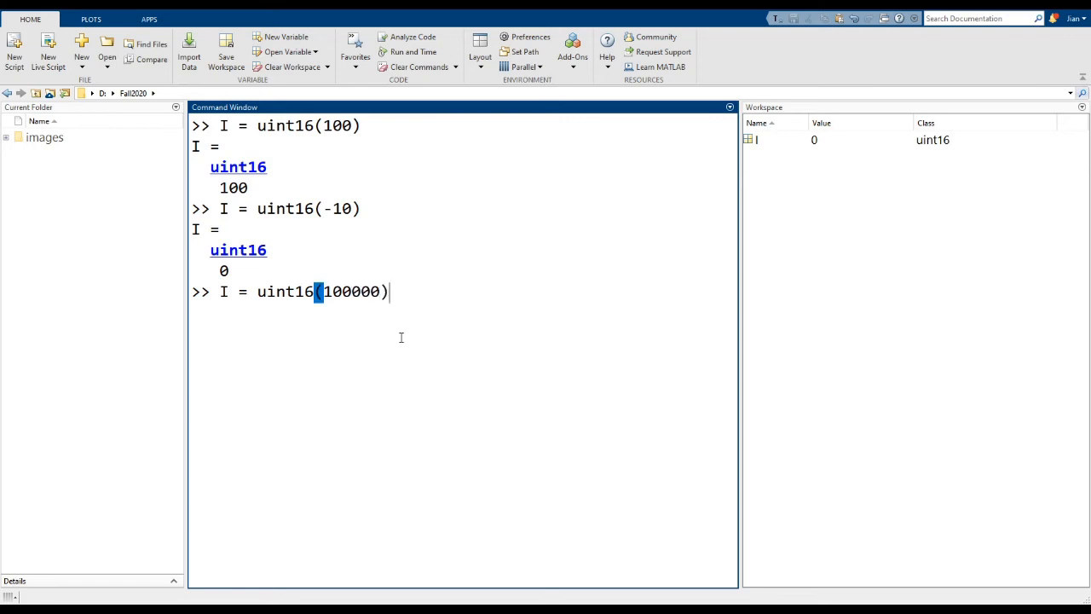
{"action": "key", "text": "Return"}
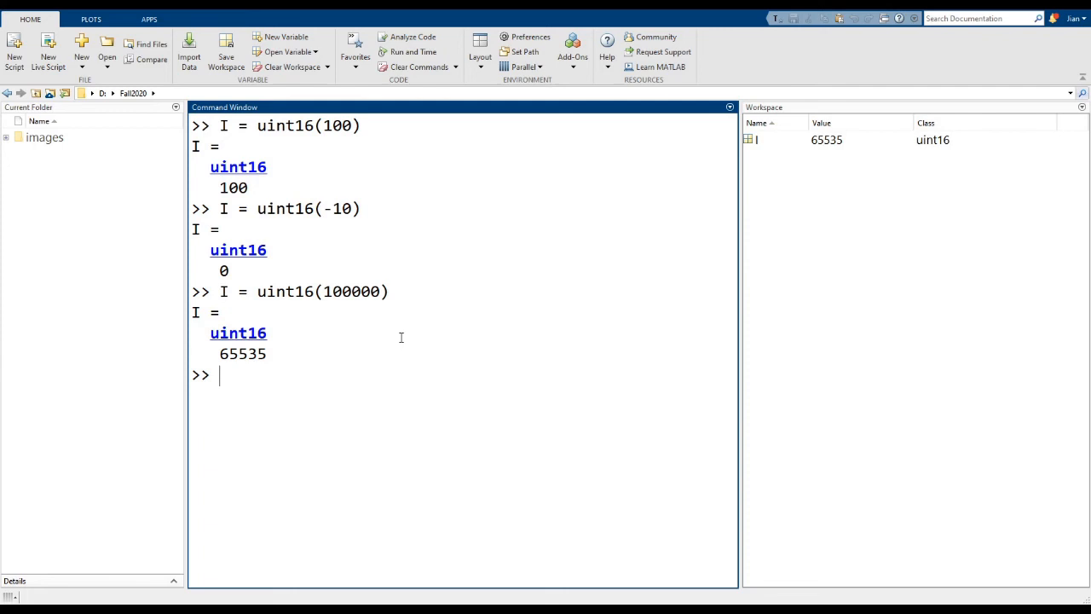
{"action": "mouse_move", "coordinate": [1013, 13]}
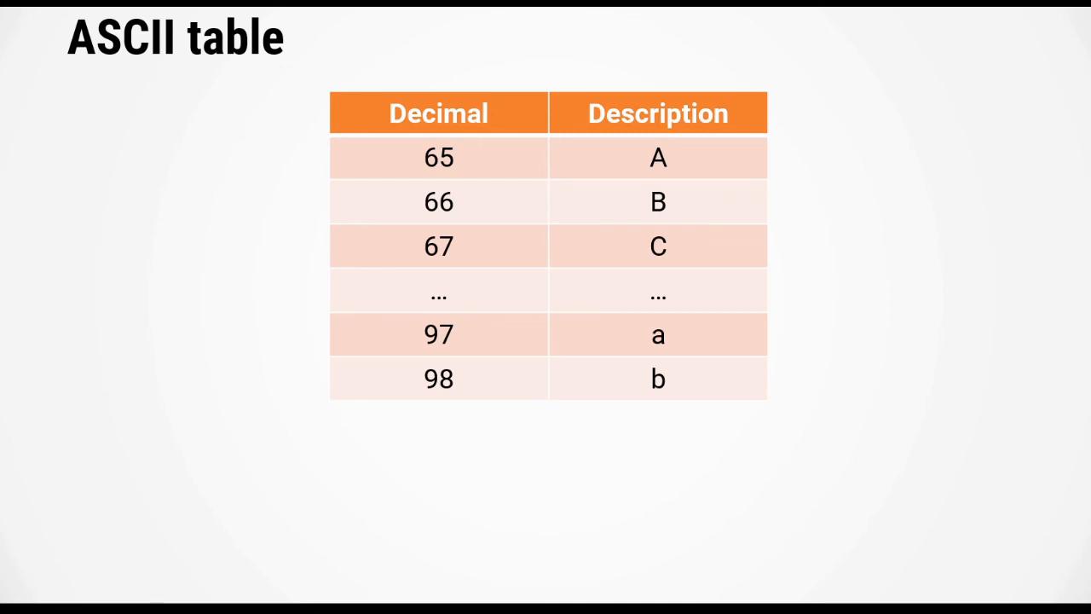
{"action": "mouse_move", "coordinate": [599, 169]}
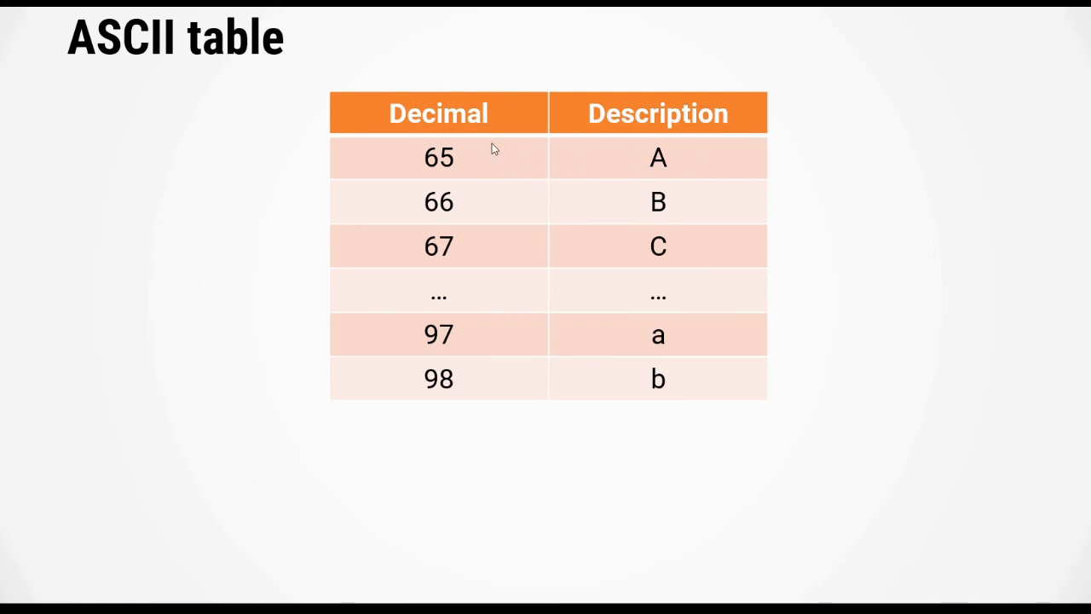
{"action": "mouse_move", "coordinate": [612, 200]}
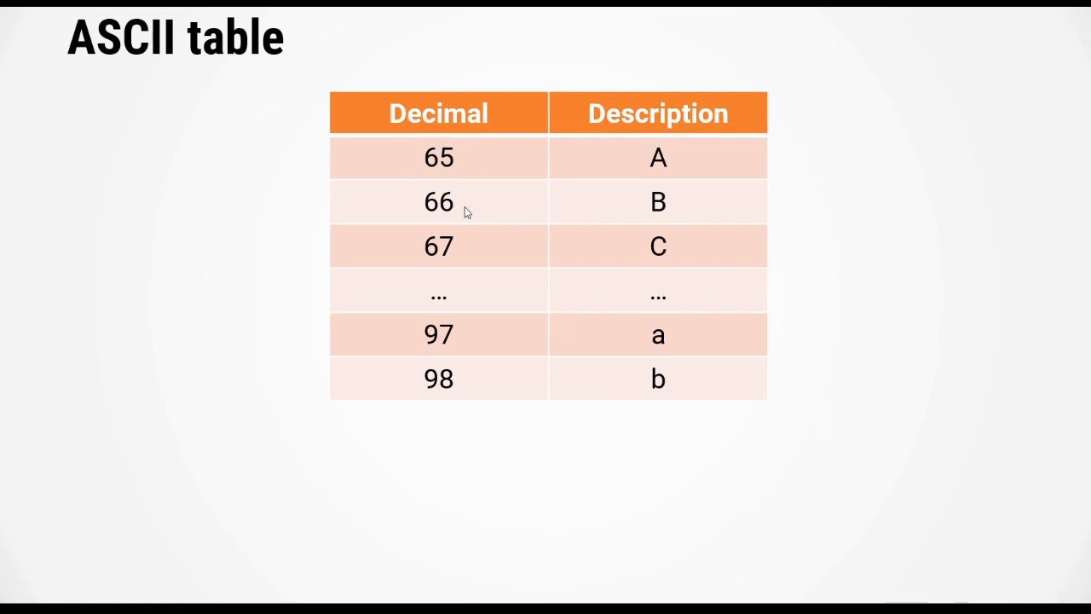
{"action": "mouse_move", "coordinate": [460, 227]}
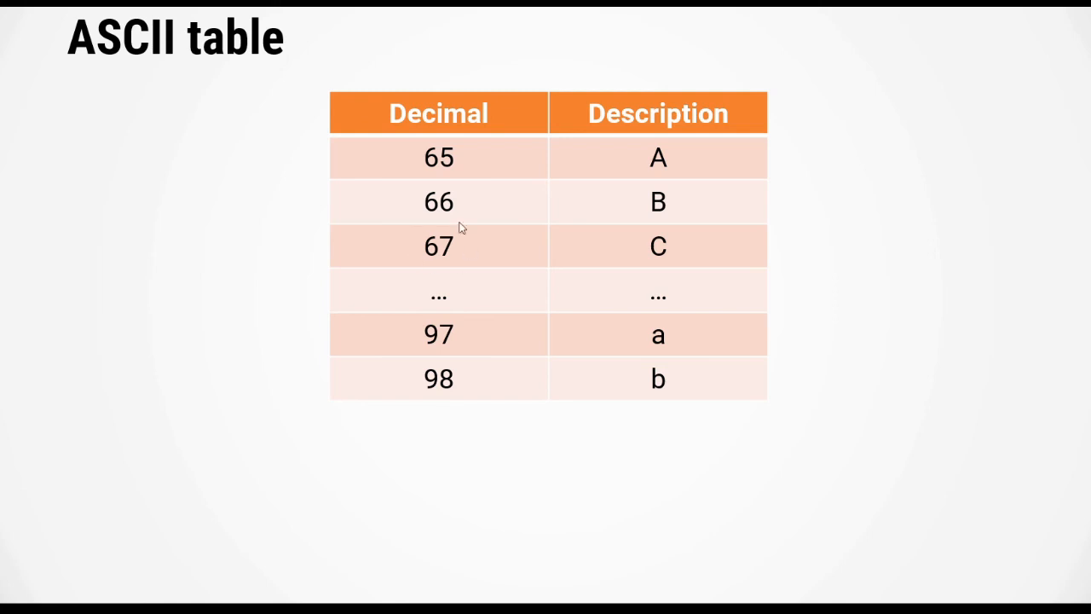
{"action": "mouse_move", "coordinate": [553, 331]}
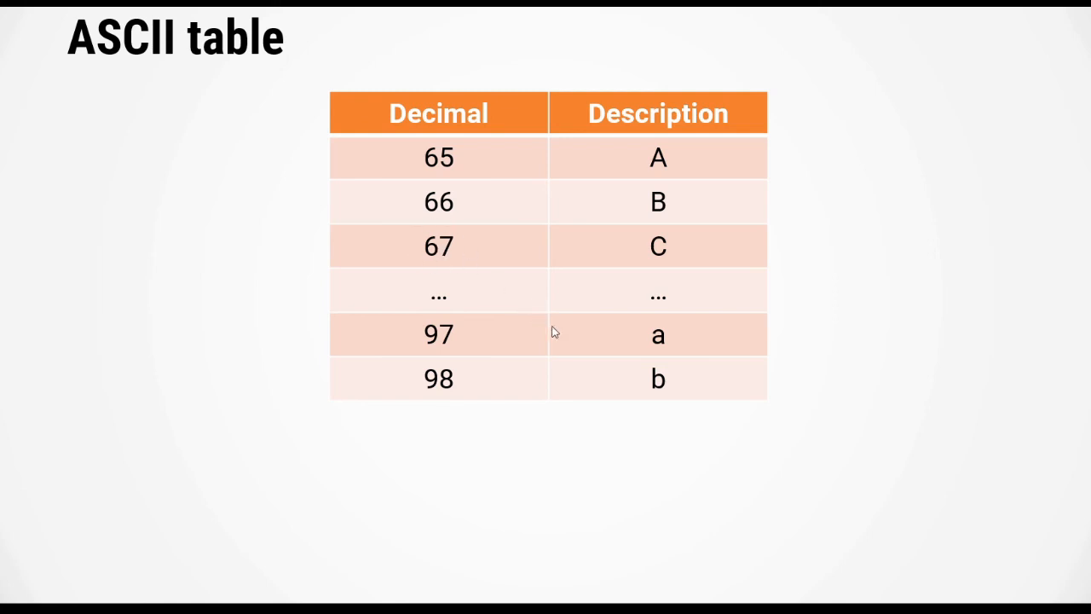
{"action": "mouse_move", "coordinate": [441, 332]}
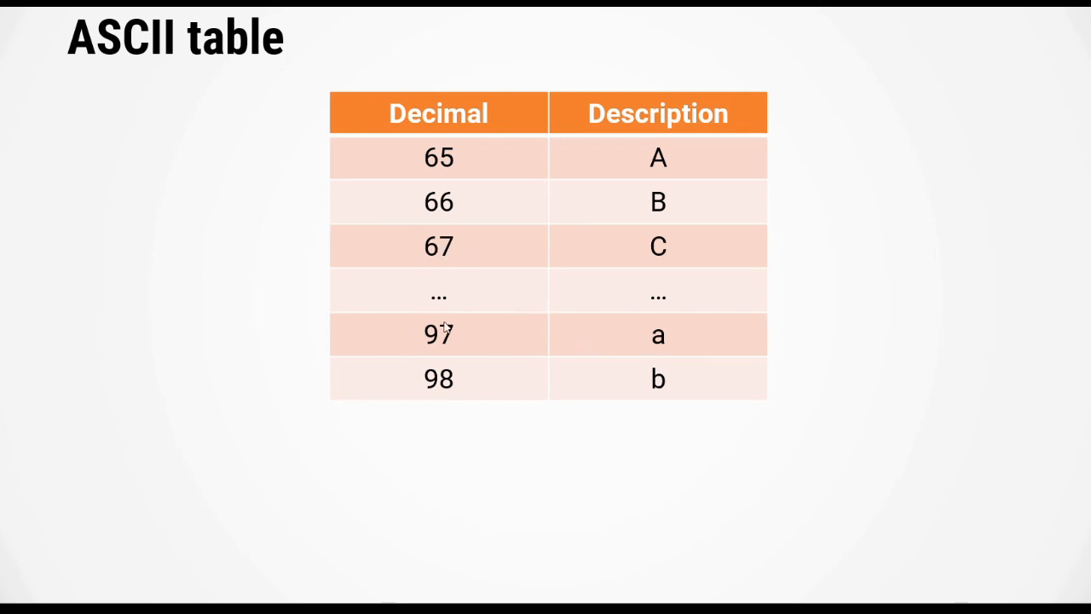
{"action": "mouse_move", "coordinate": [580, 473]}
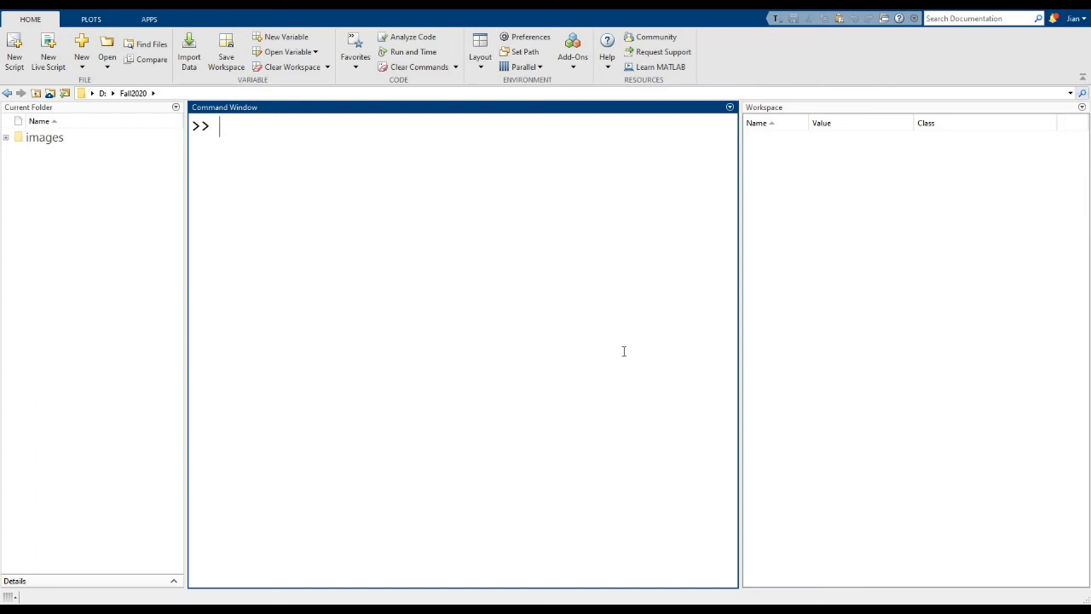
Assign the character variable str = 'ABC'
{"action": "type", "text": "str"}
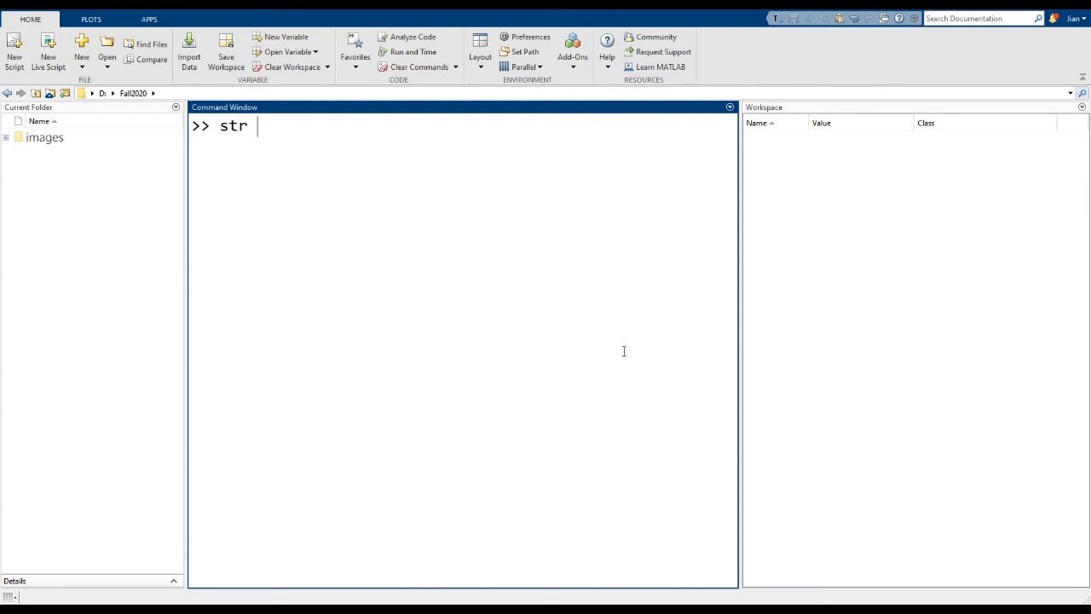
{"action": "type", "text": "= 'A"}
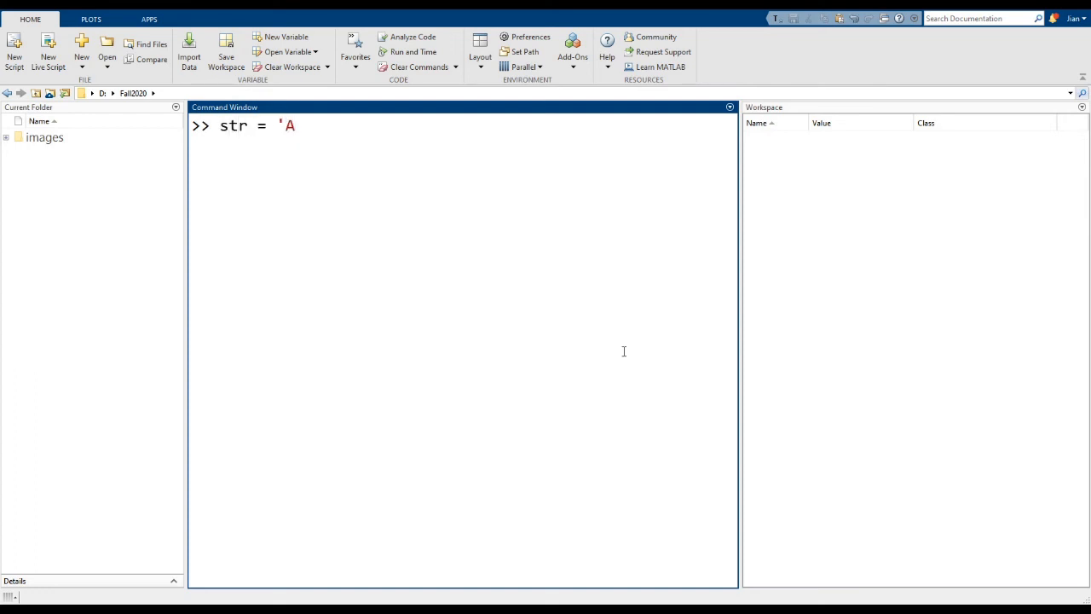
{"action": "type", "text": "BC'"}
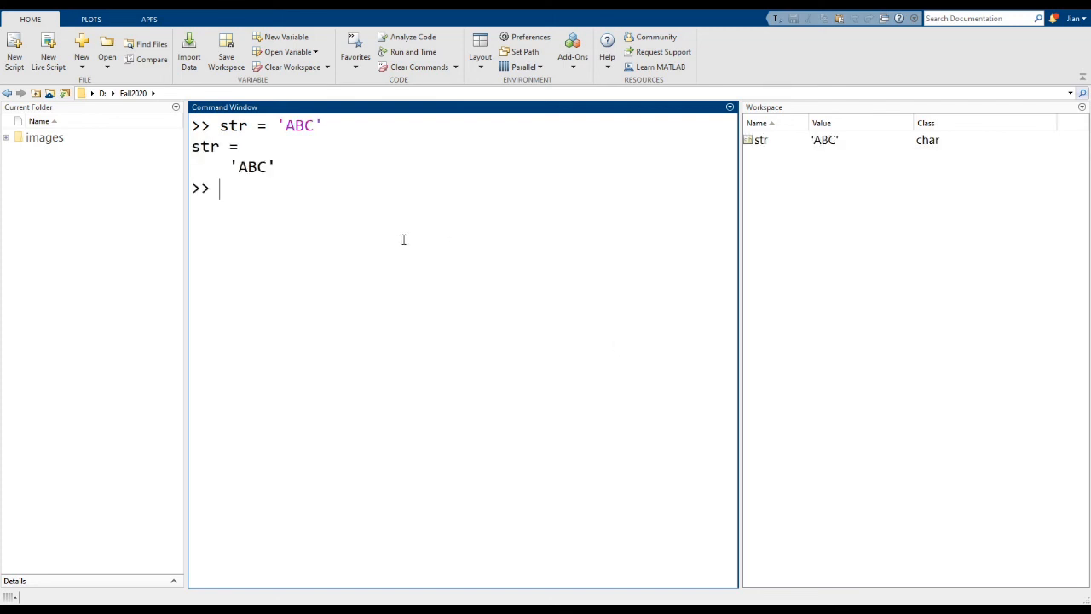
{"action": "mouse_move", "coordinate": [910, 162]}
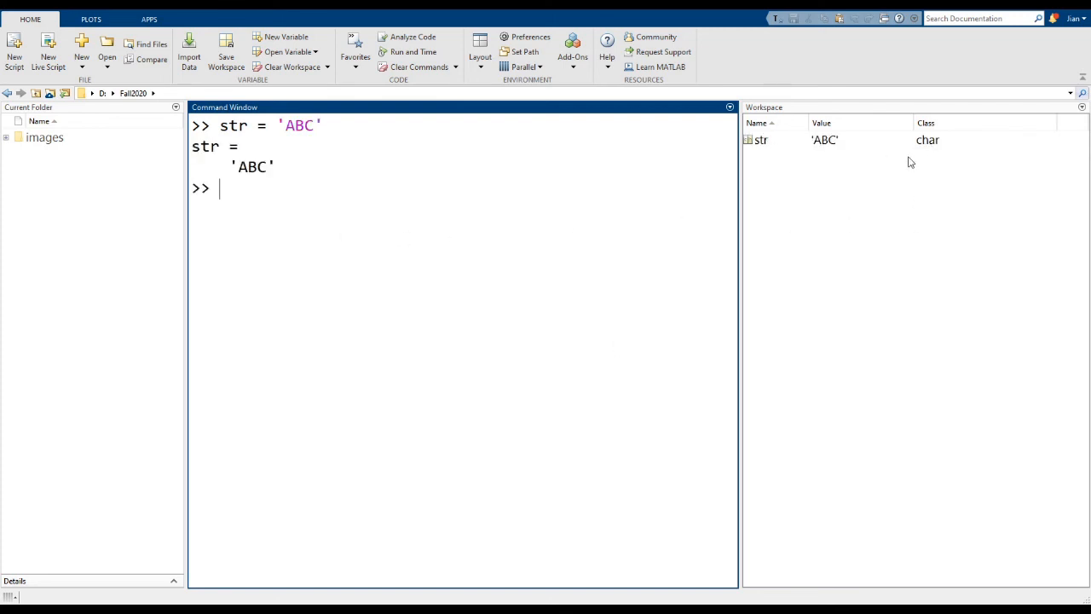
{"action": "mouse_move", "coordinate": [382, 252]}
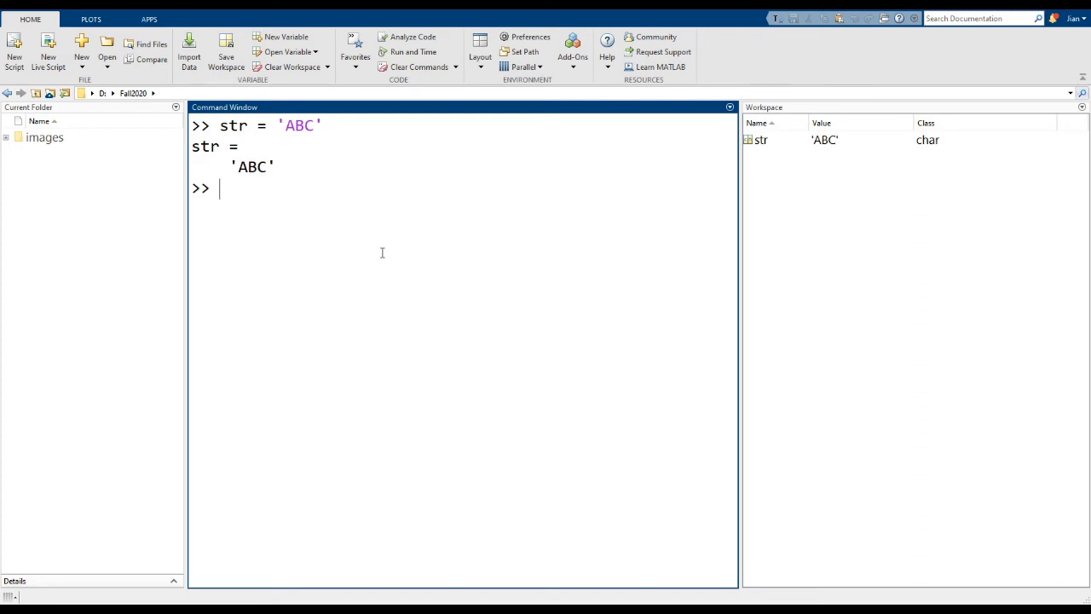
Evaluate uint8(str) and highlight the resulting ASCII codes 65 66 67
{"action": "type", "text": "uin"}
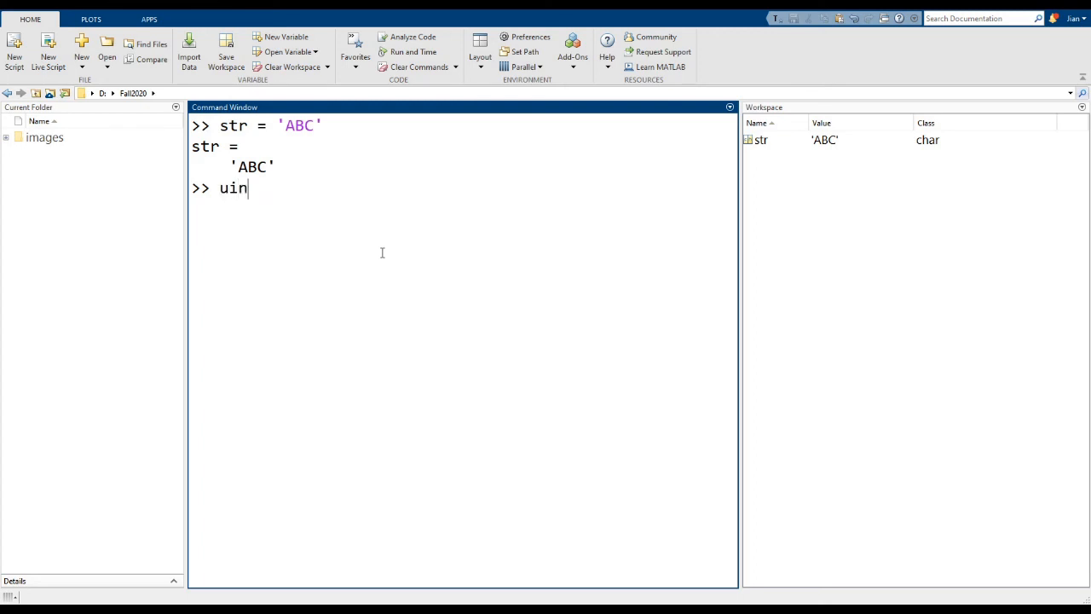
{"action": "type", "text": "t8("}
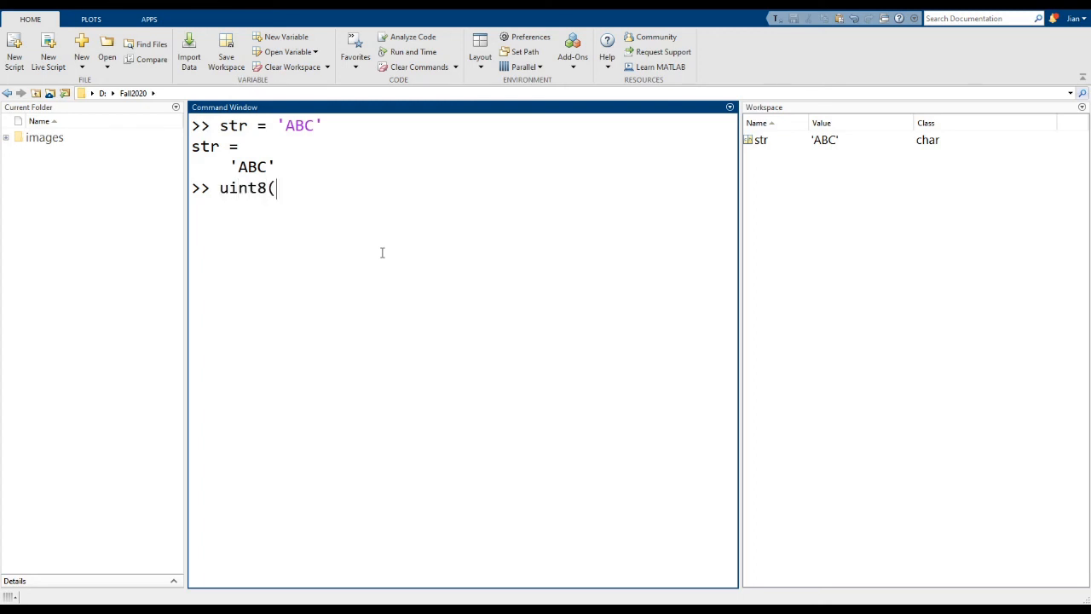
{"action": "type", "text": "str"}
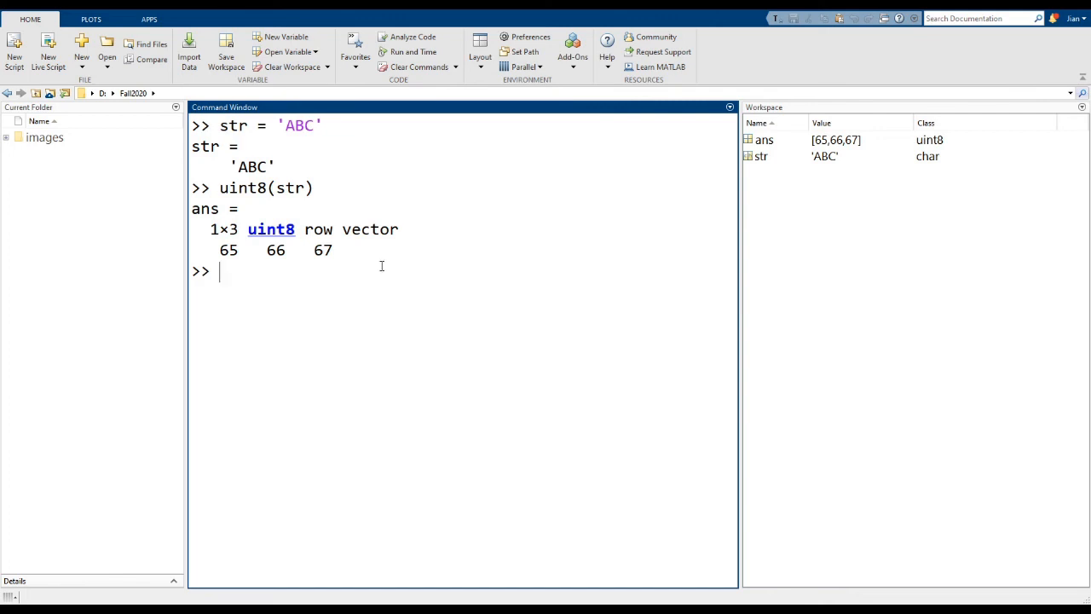
{"action": "double_click", "coordinate": [228, 248]}
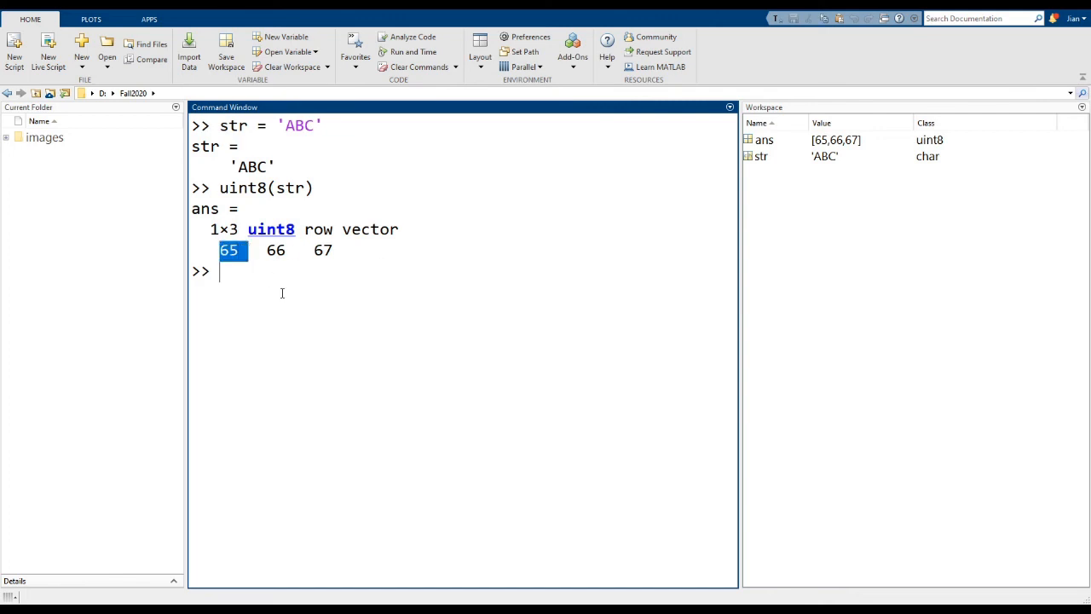
{"action": "left_click", "coordinate": [276, 248]}
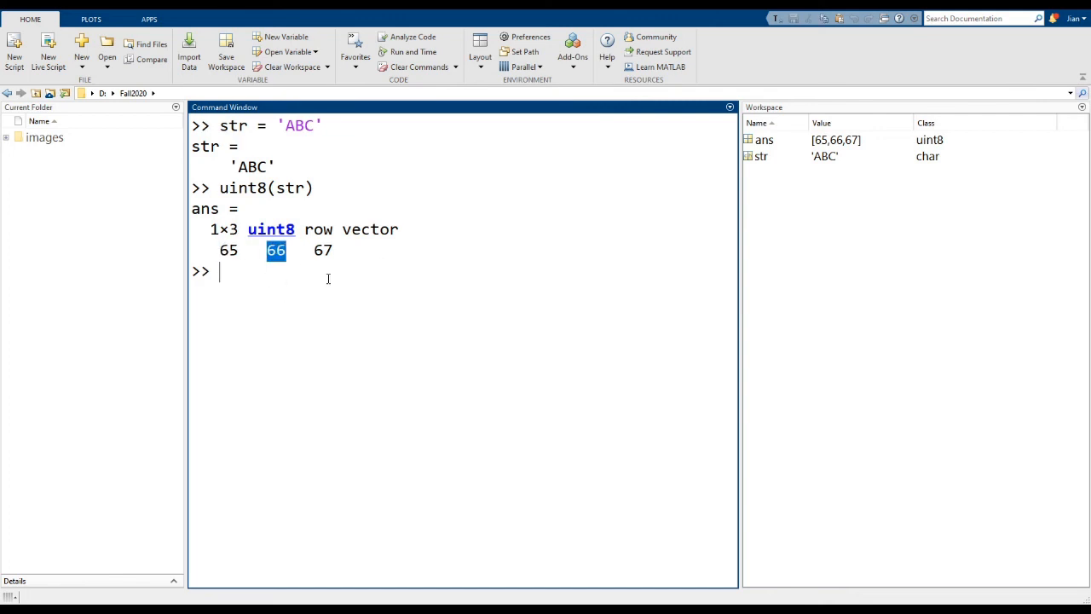
{"action": "left_click", "coordinate": [322, 249]}
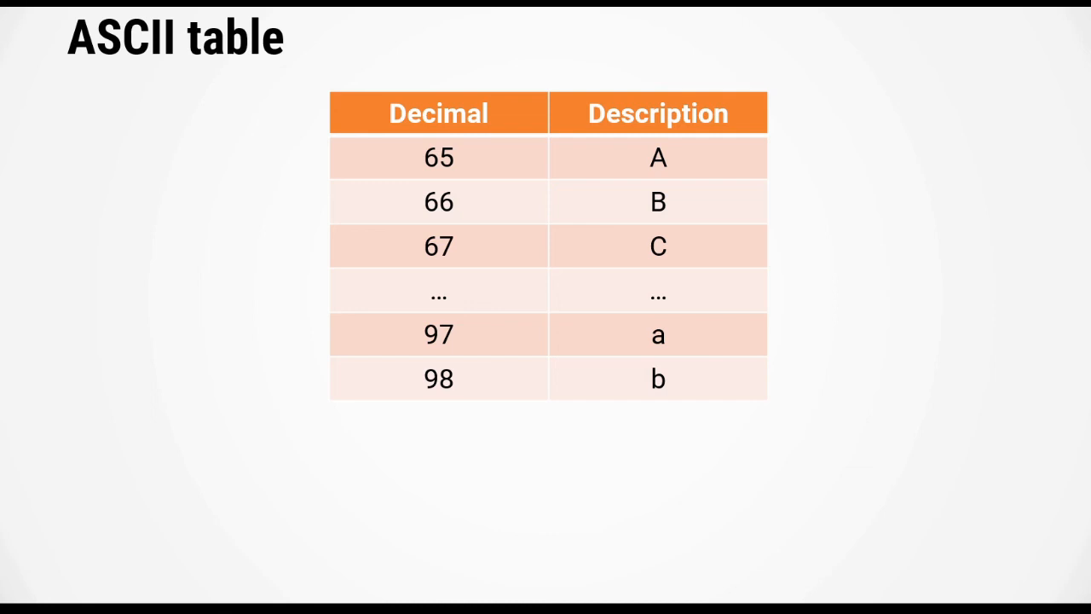
{"action": "mouse_move", "coordinate": [820, 249]}
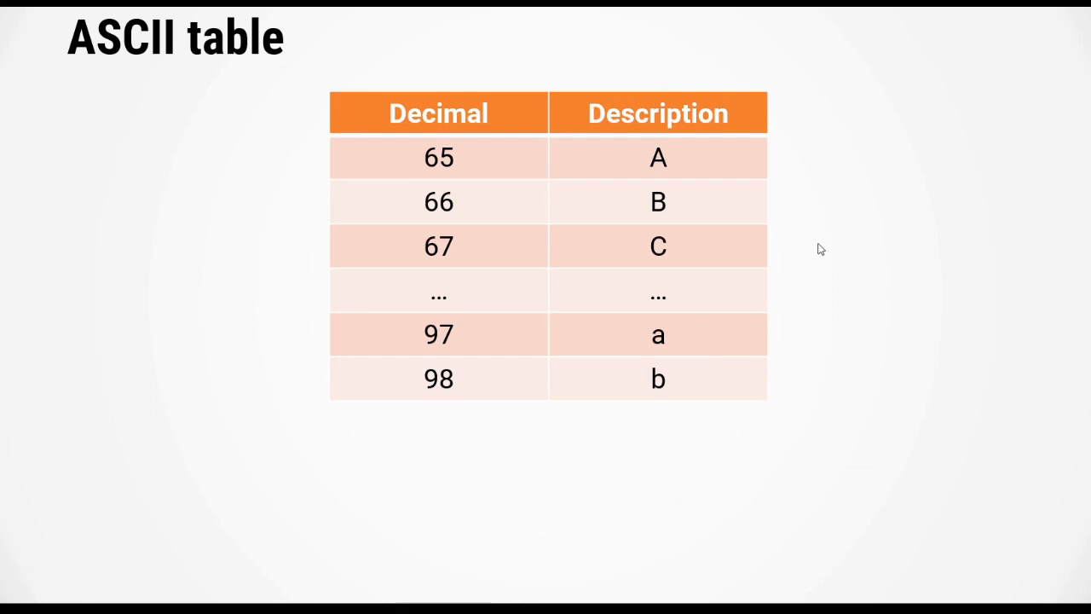
{"action": "mouse_move", "coordinate": [975, 293]}
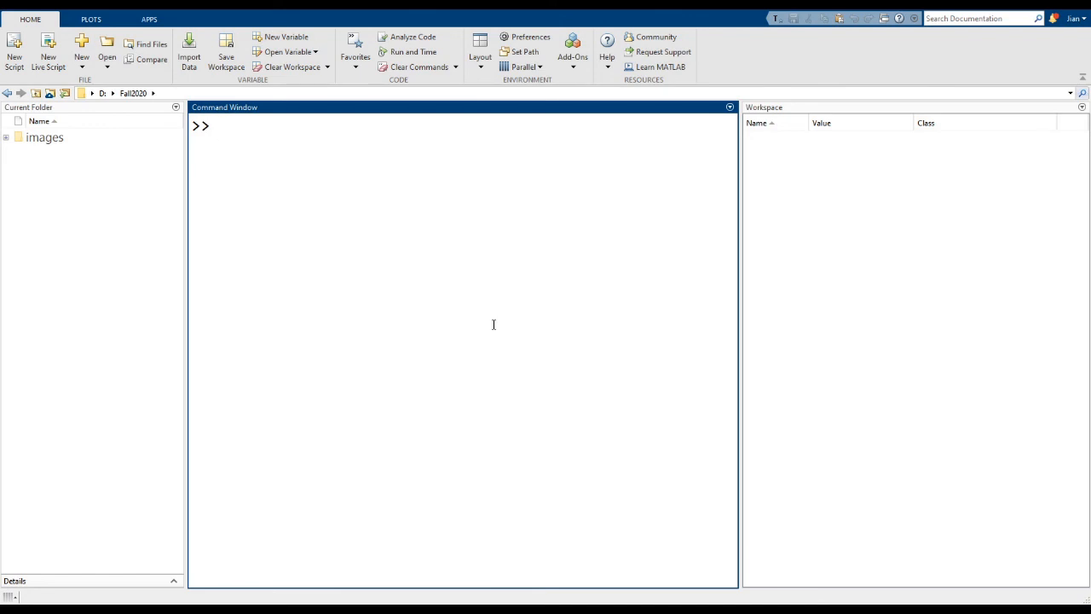
Assign A = 10 so it appears as a double in the workspace
{"action": "type", "text": "A = 10"}
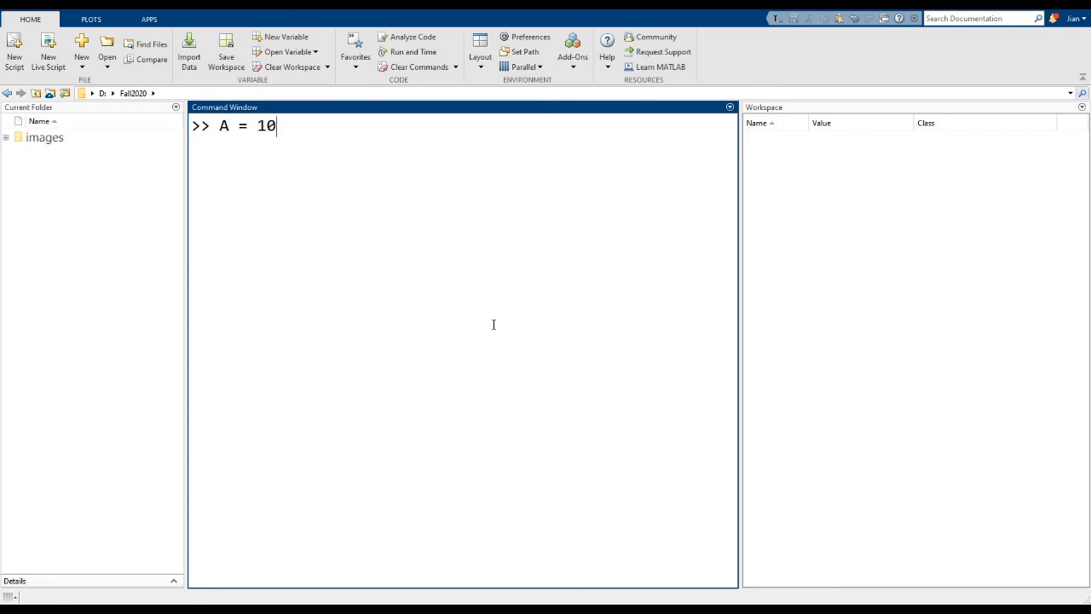
{"action": "key", "text": "Return"}
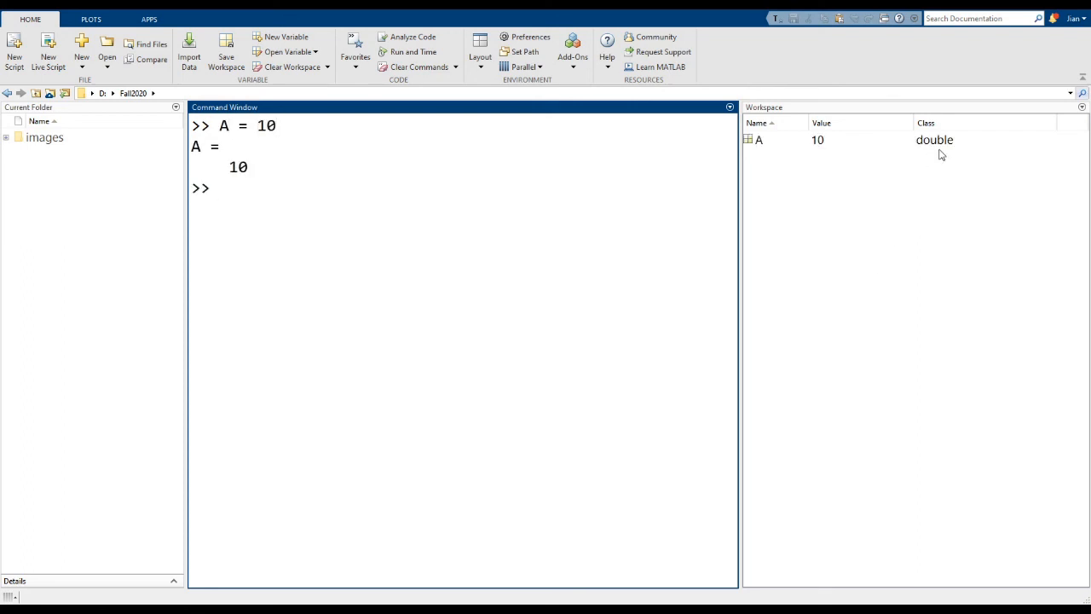
{"action": "mouse_move", "coordinate": [382, 205]}
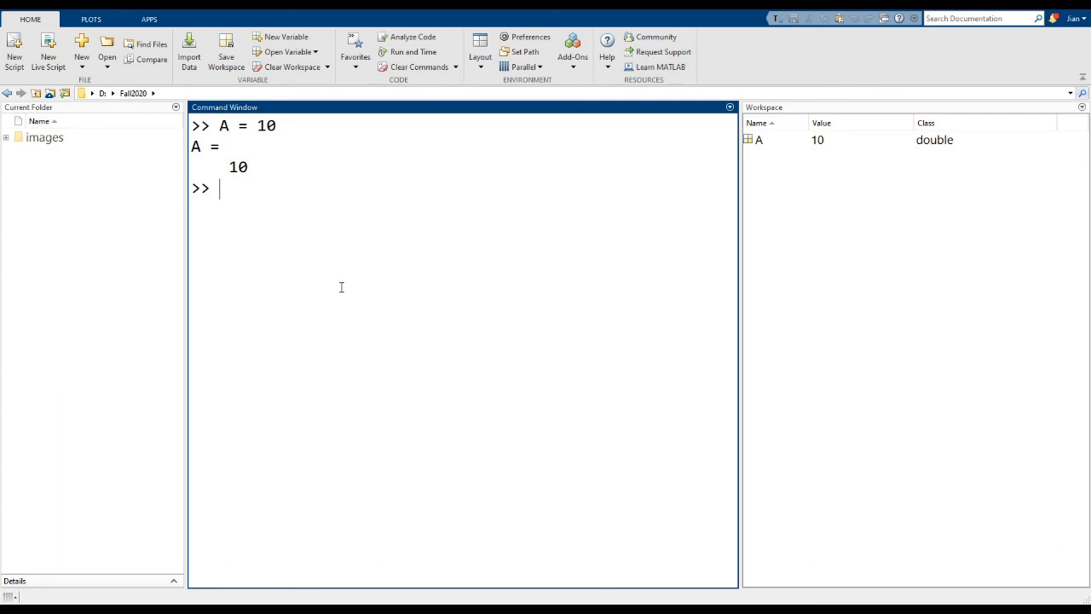
Assign I = uint16(25) and evaluate I/2, giving the rounded uint16 result 13
{"action": "type", "text": "I = uint"}
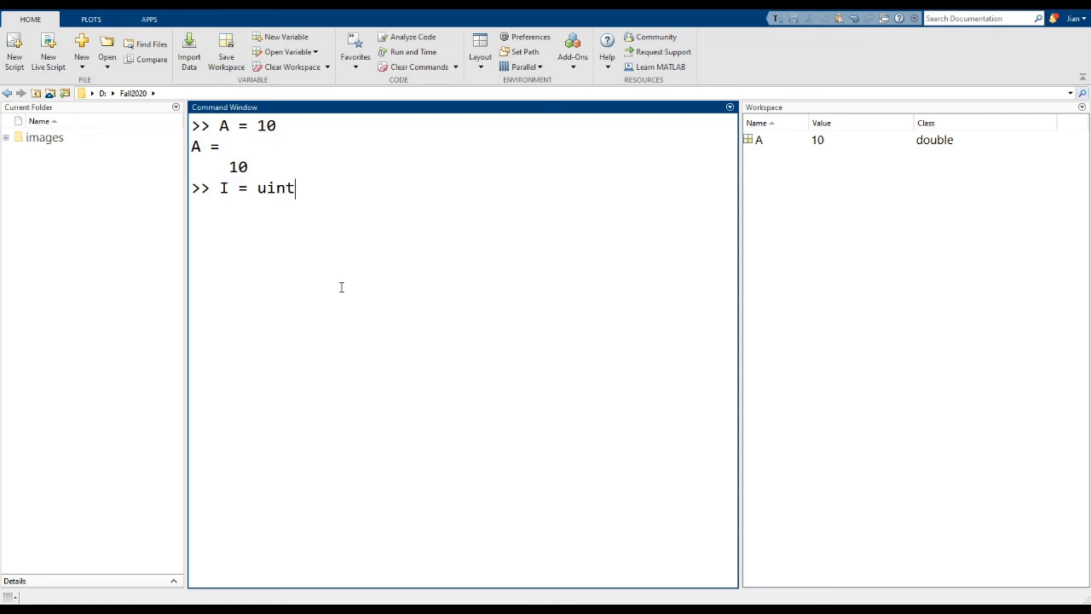
{"action": "type", "text": "16("}
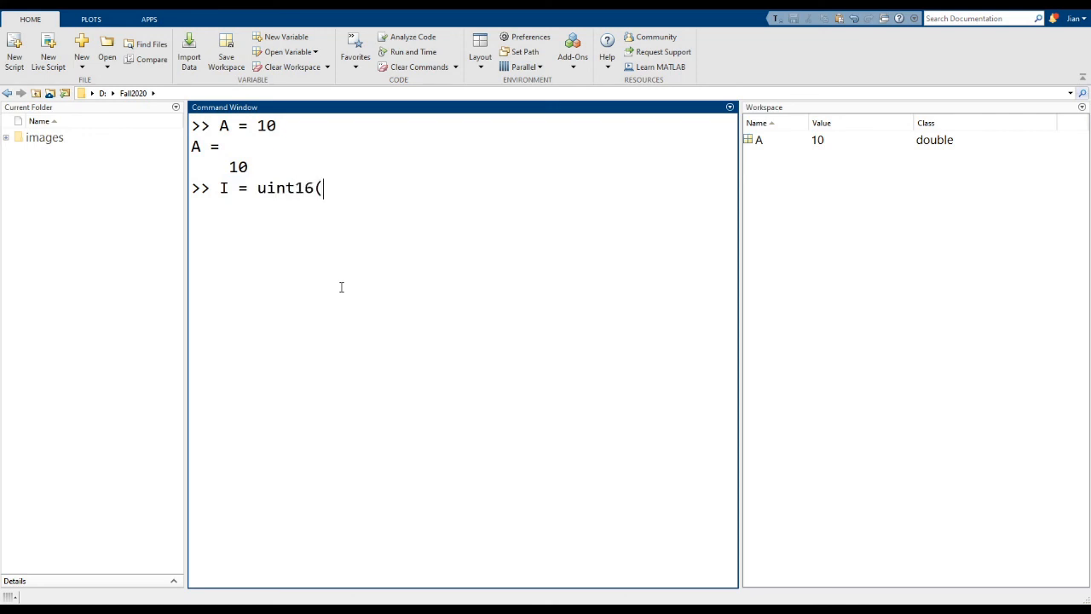
{"action": "type", "text": "25)"}
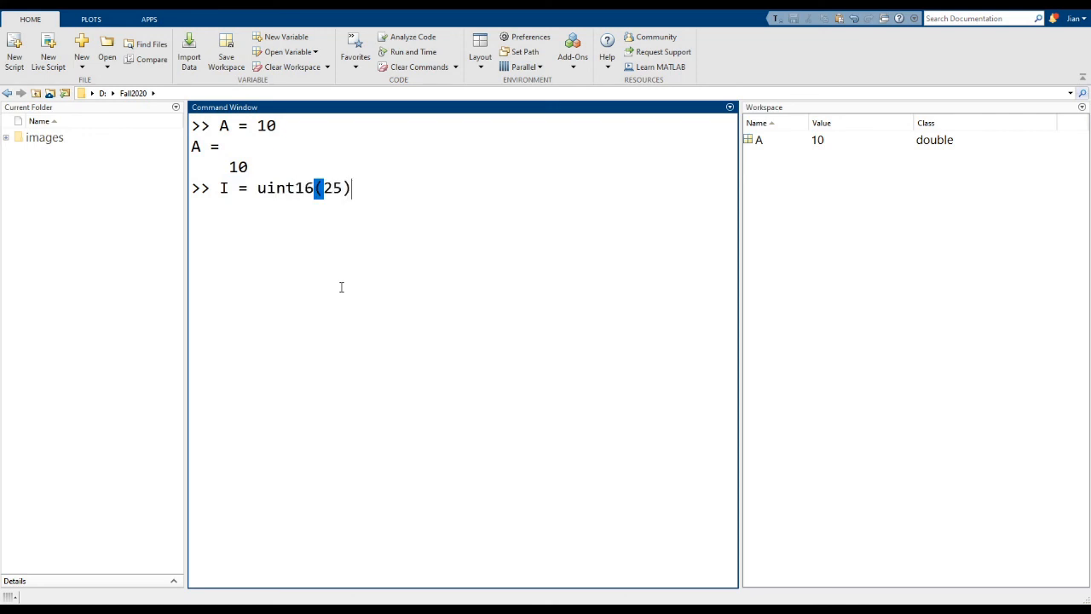
{"action": "key", "text": "Return"}
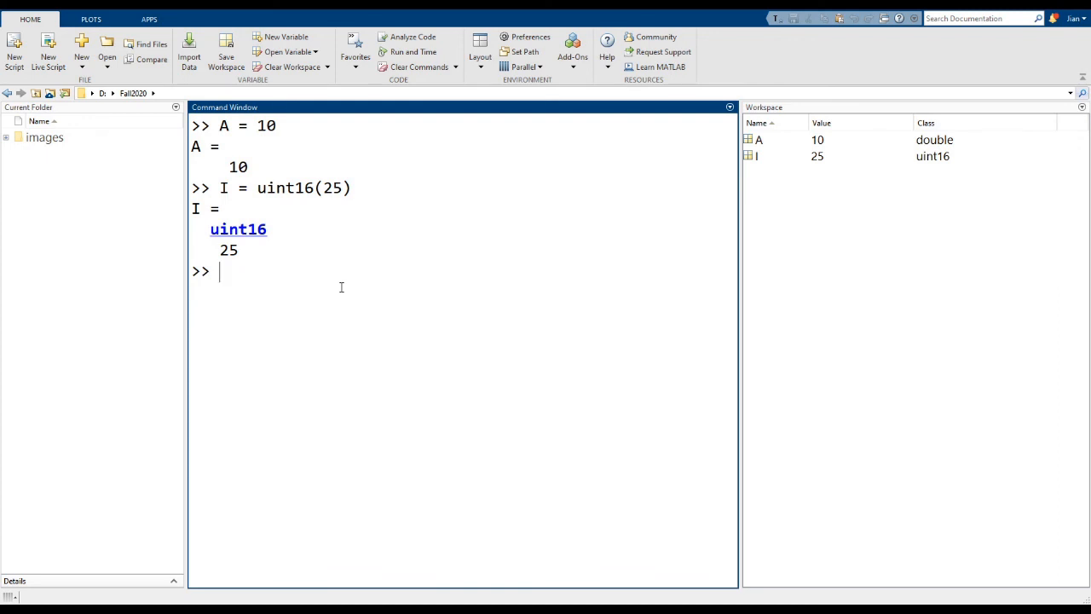
{"action": "type", "text": "I/2"}
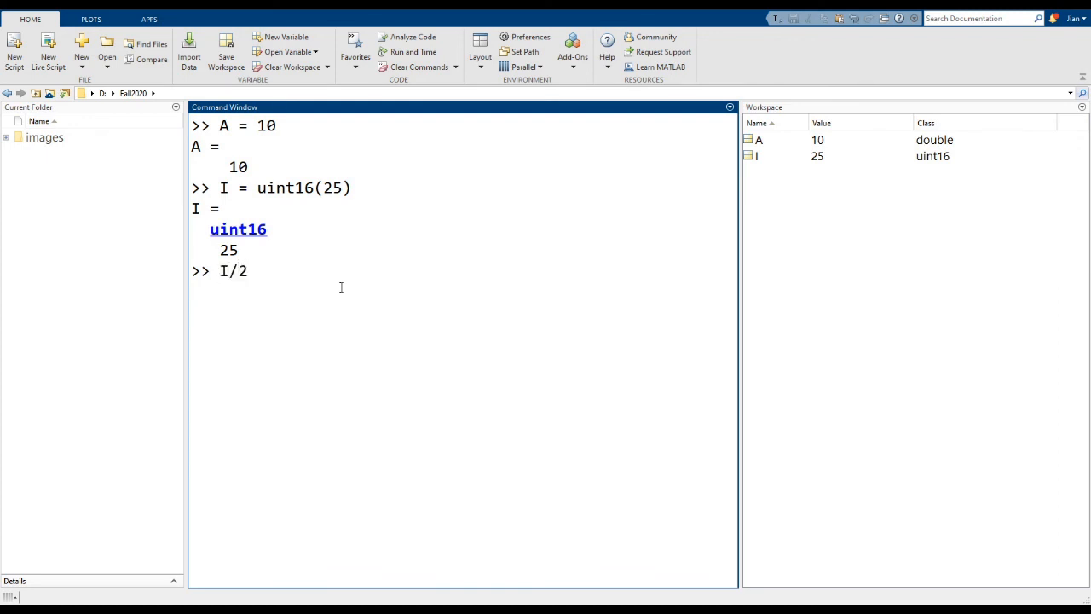
{"action": "key", "text": "Return"}
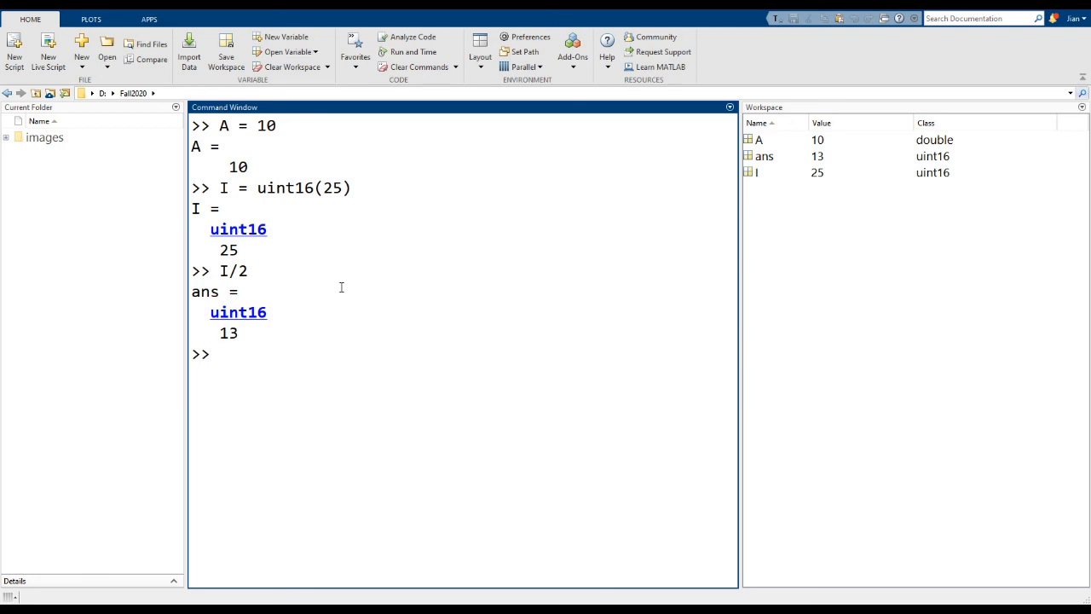
Evaluate I - 40 saturating to uint16 0, then enter I + 100000 to cap at 65535
{"action": "type", "text": "I - 40"}
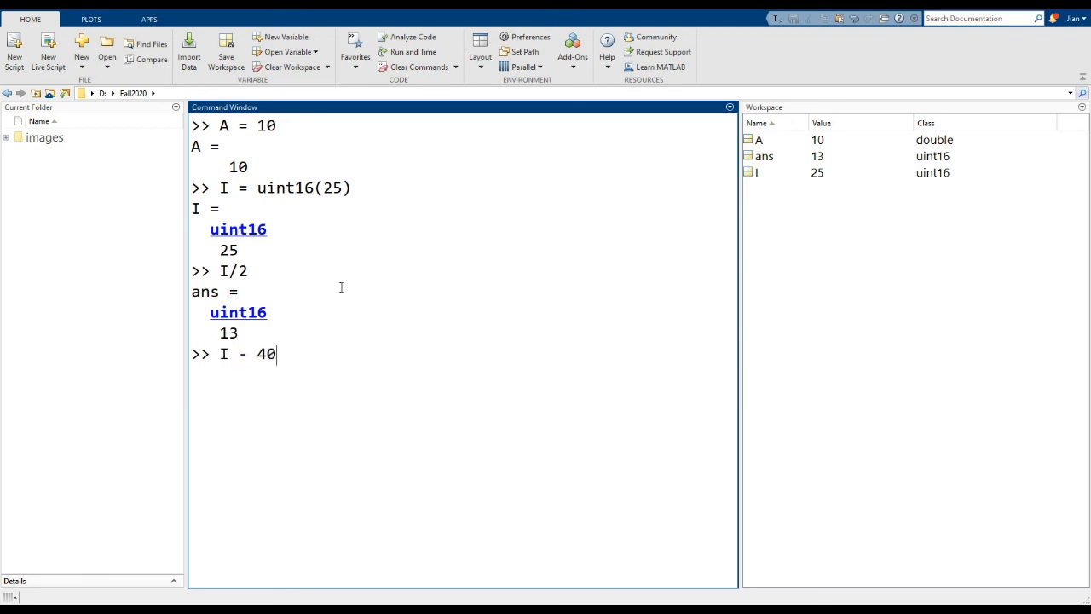
{"action": "type", "text": "3"}
{"action": "key", "text": "Return"}
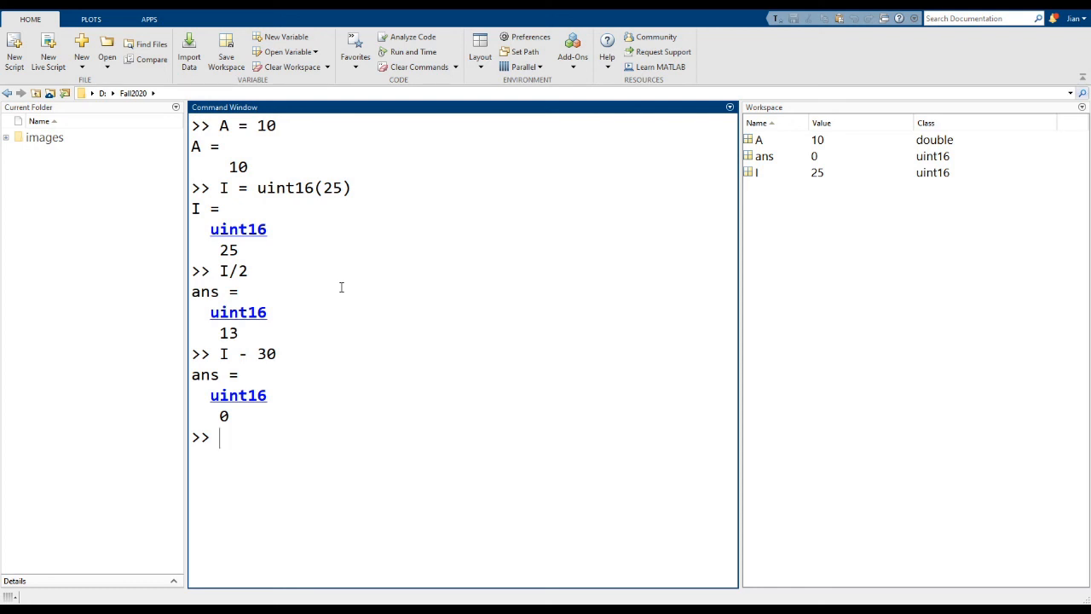
{"action": "type", "text": "I +"}
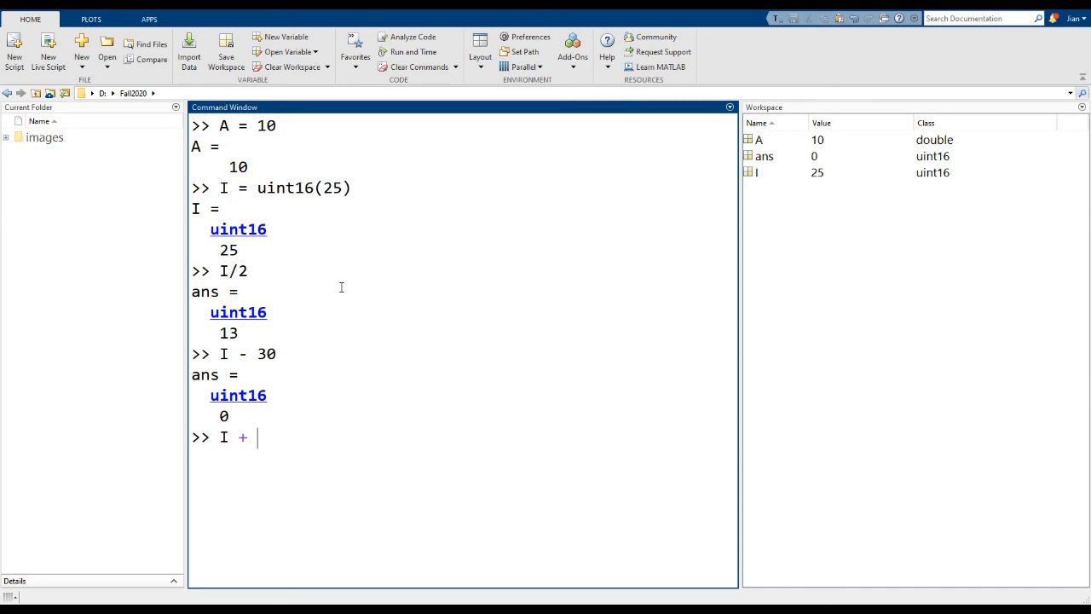
{"action": "type", "text": "100000"}
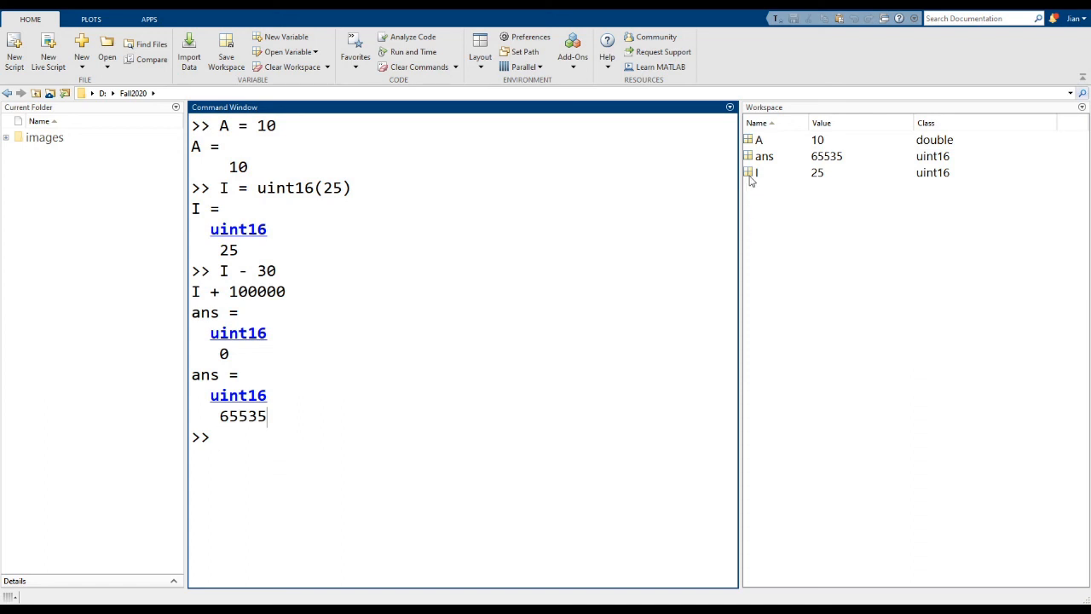
Store D = double(I), giving the double value 25
{"action": "type", "text": "I"}
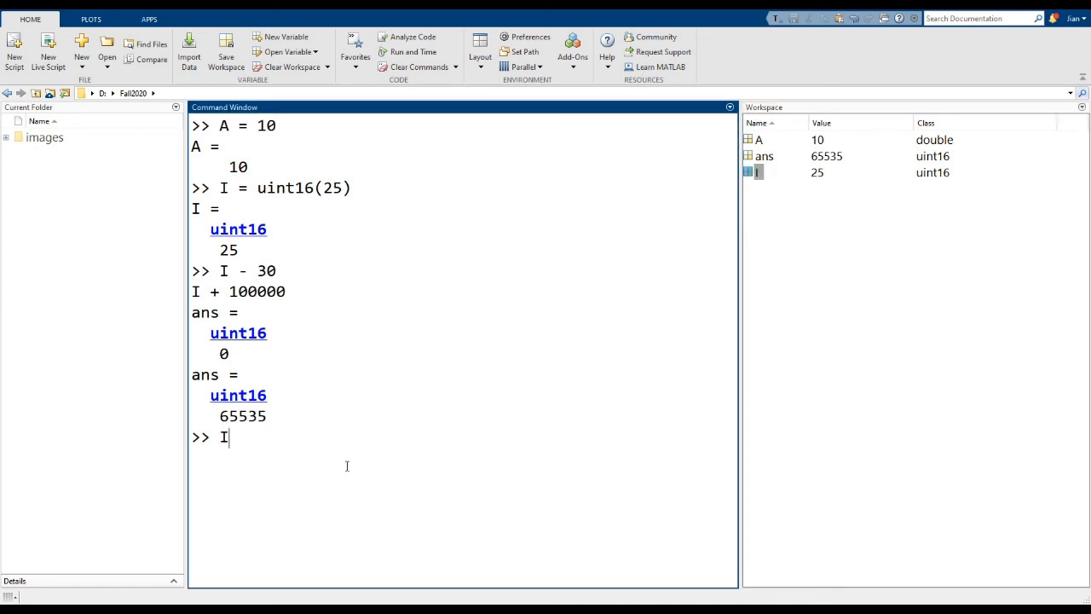
{"action": "type", "text": "D"}
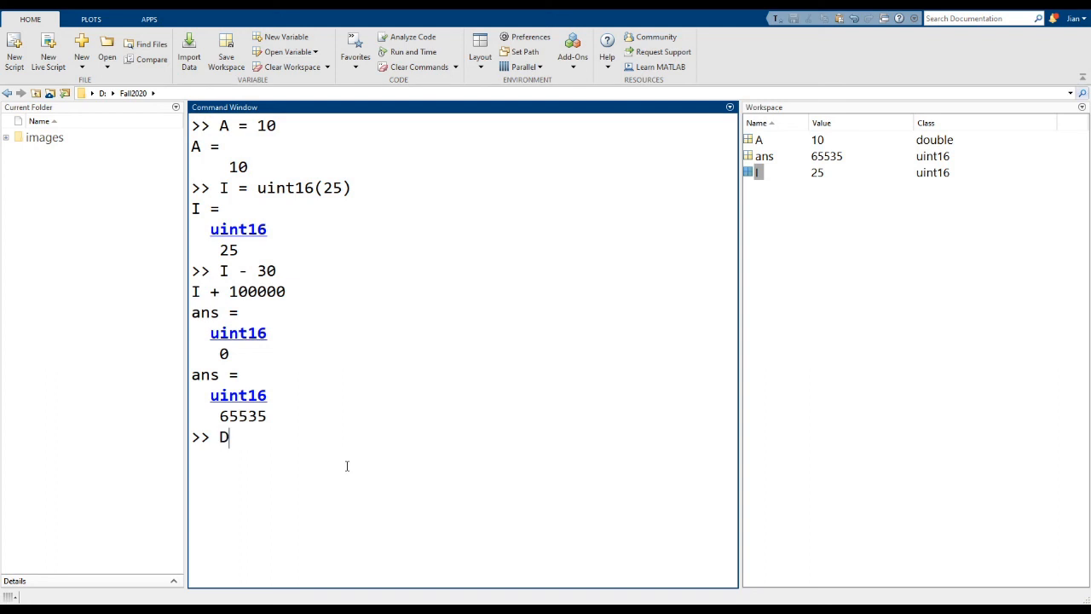
{"action": "type", "text": "= double(I"}
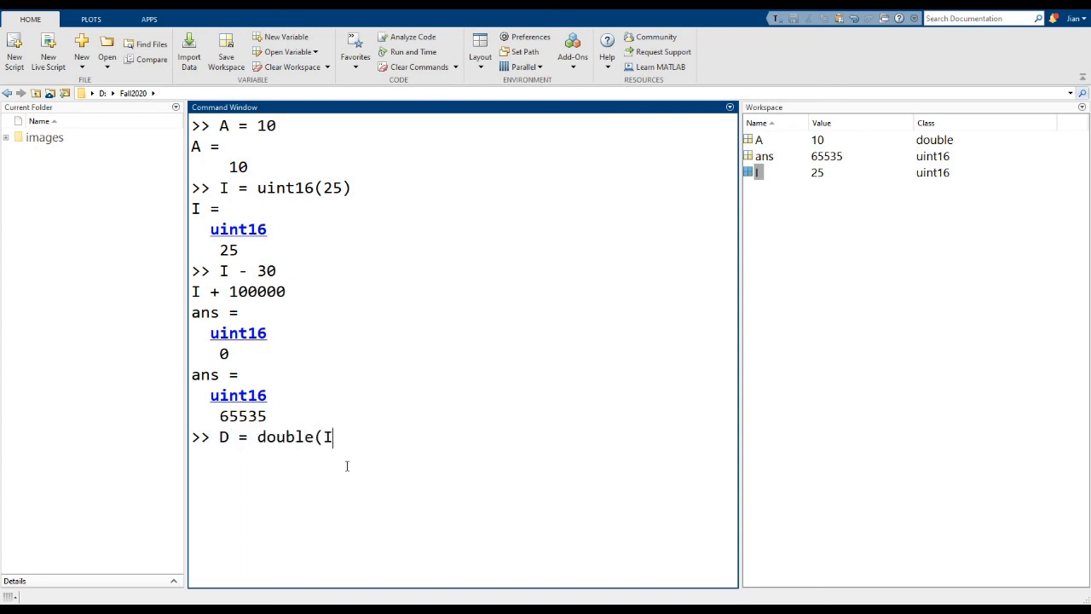
{"action": "key", "text": "Return"}
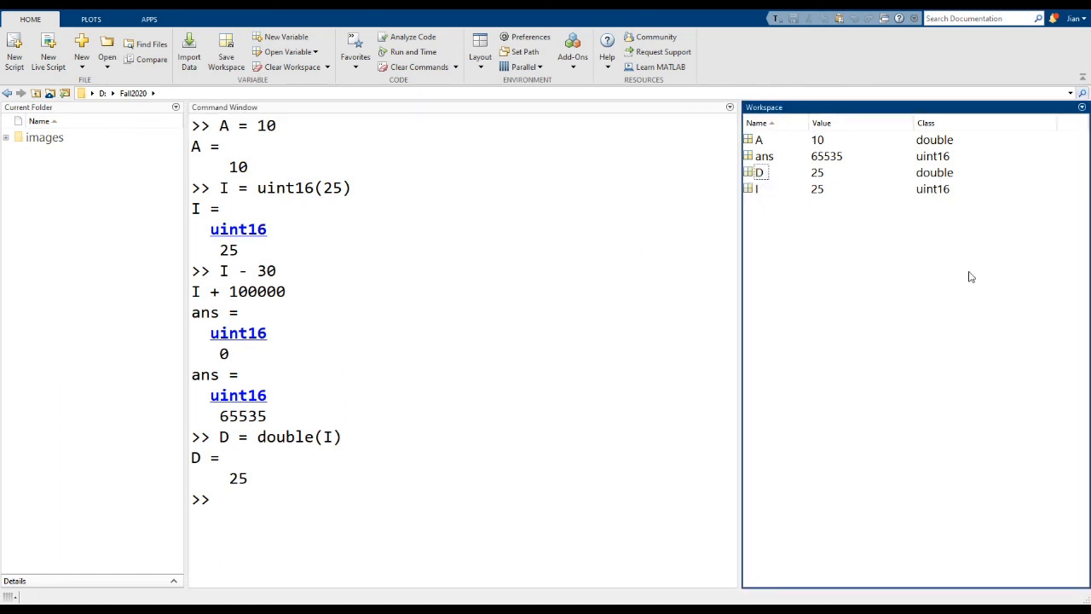
Evaluate D/2 to get the double result 12.5000
{"action": "type", "text": "D"}
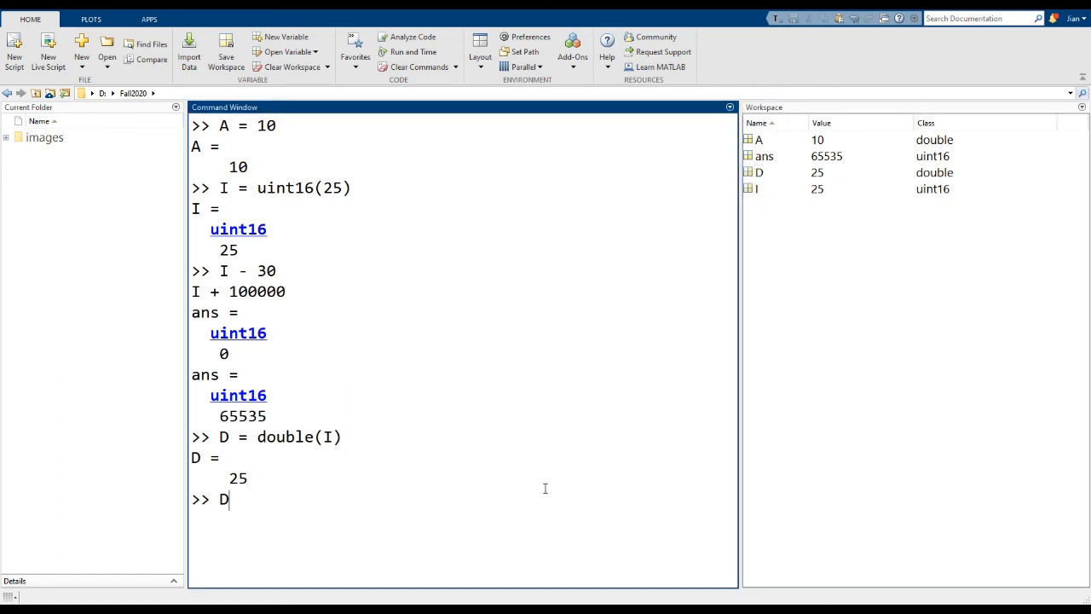
{"action": "type", "text": "/2"}
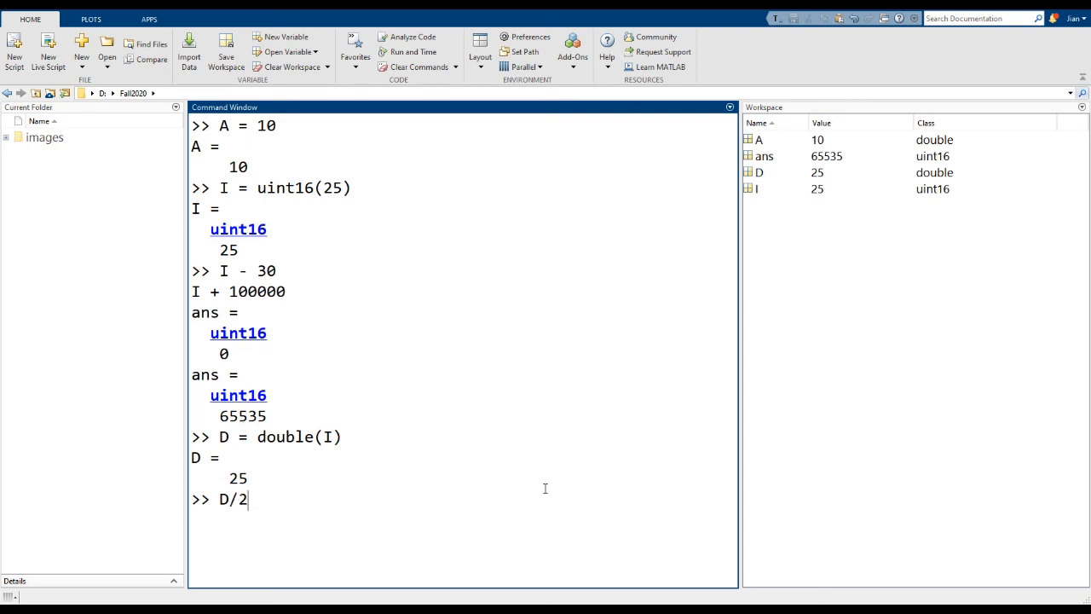
{"action": "key", "text": "Return"}
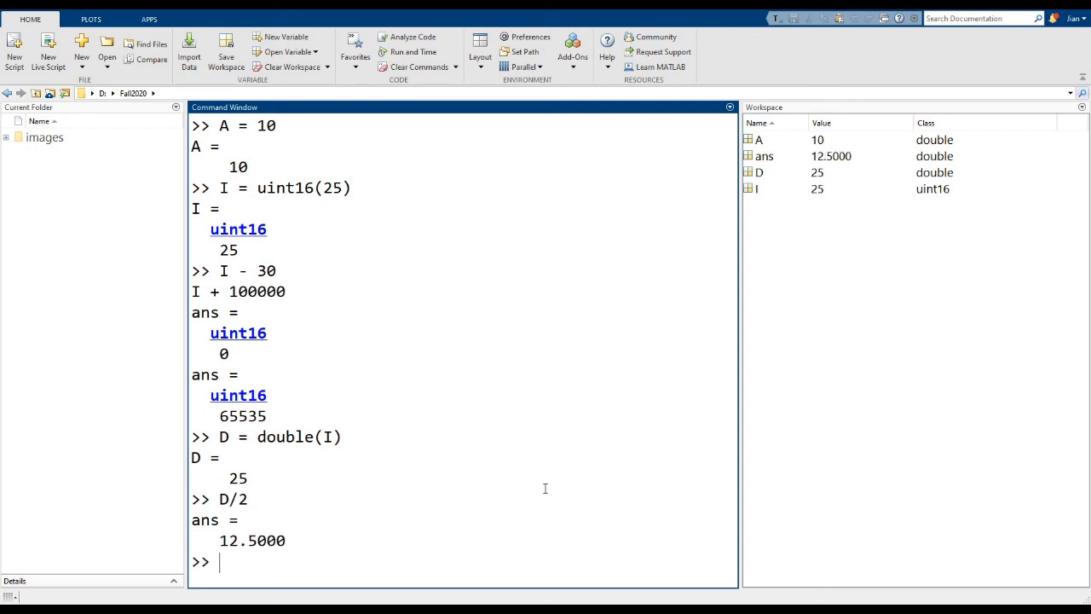